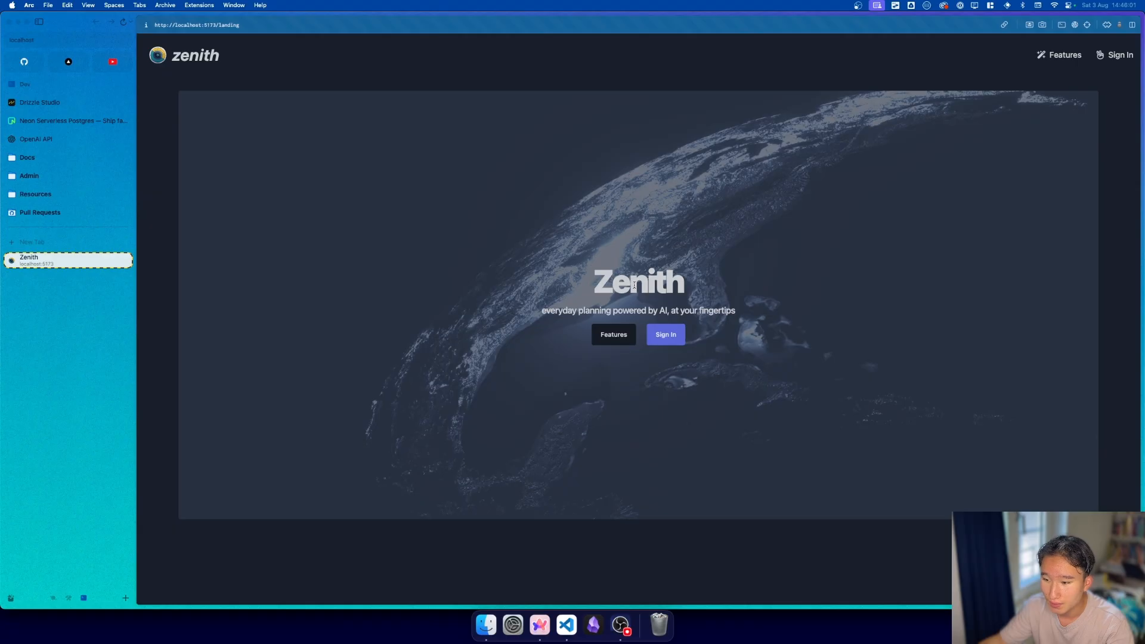
mouse_move(805, 327)
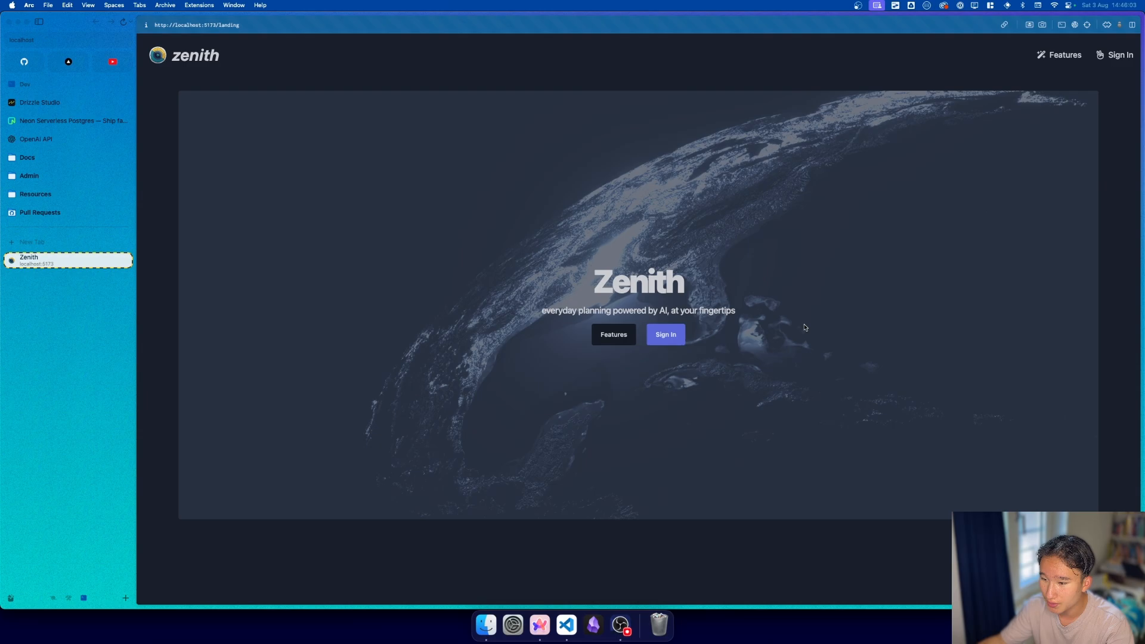
mouse_move(1105, 63)
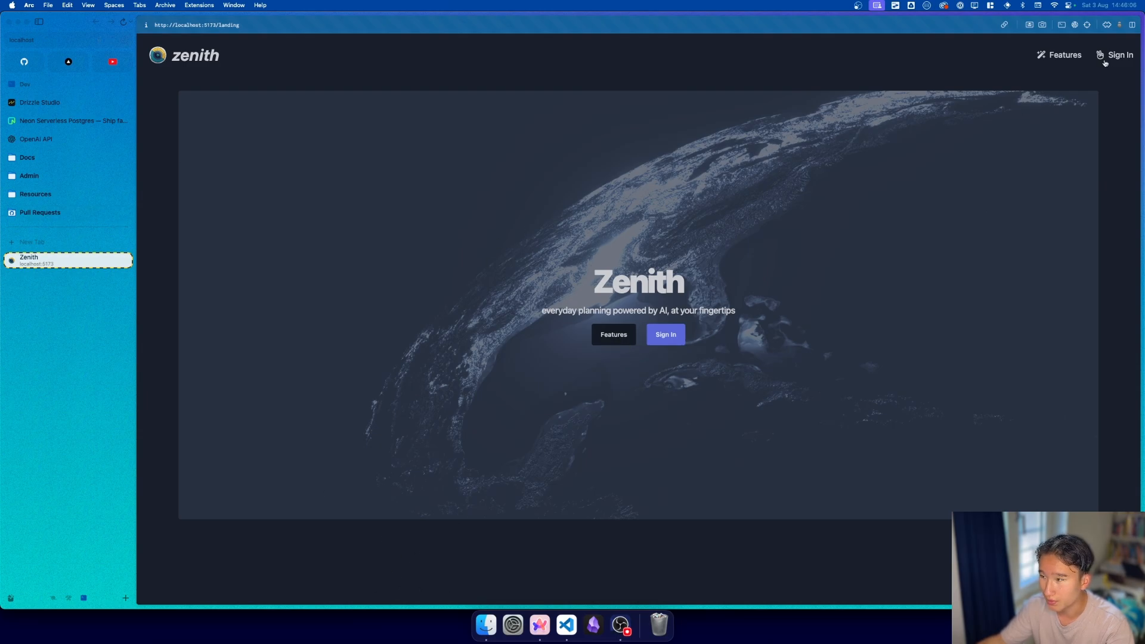
Browse the features page, then sign into Zenith with GitHub and authorize the chosen account
left_click(613, 334)
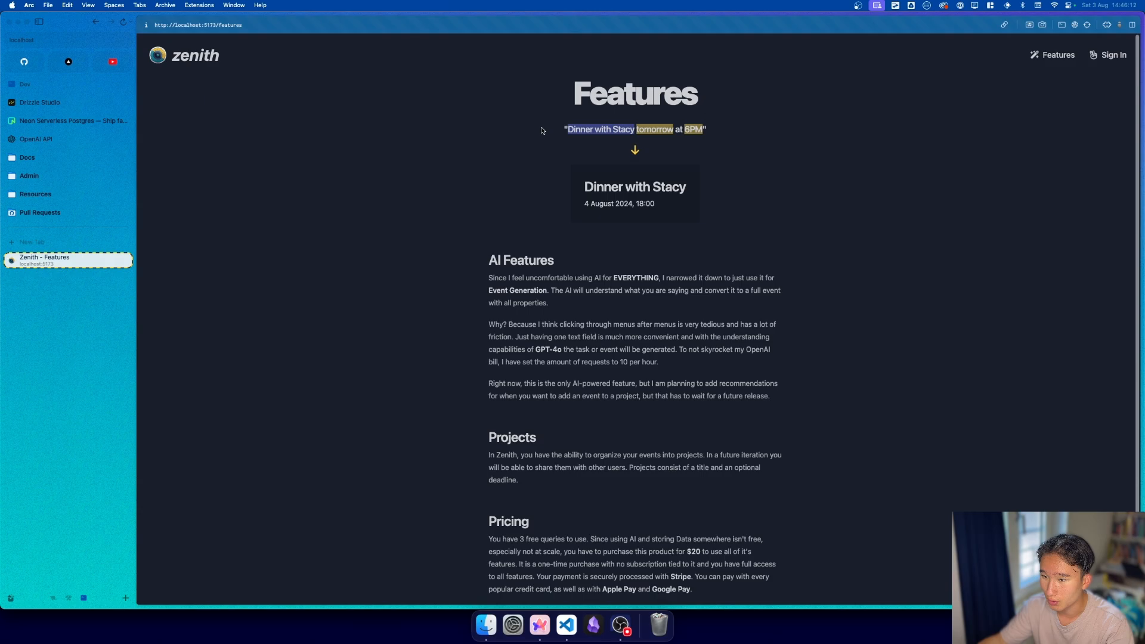
left_click_drag(602, 187, 685, 186)
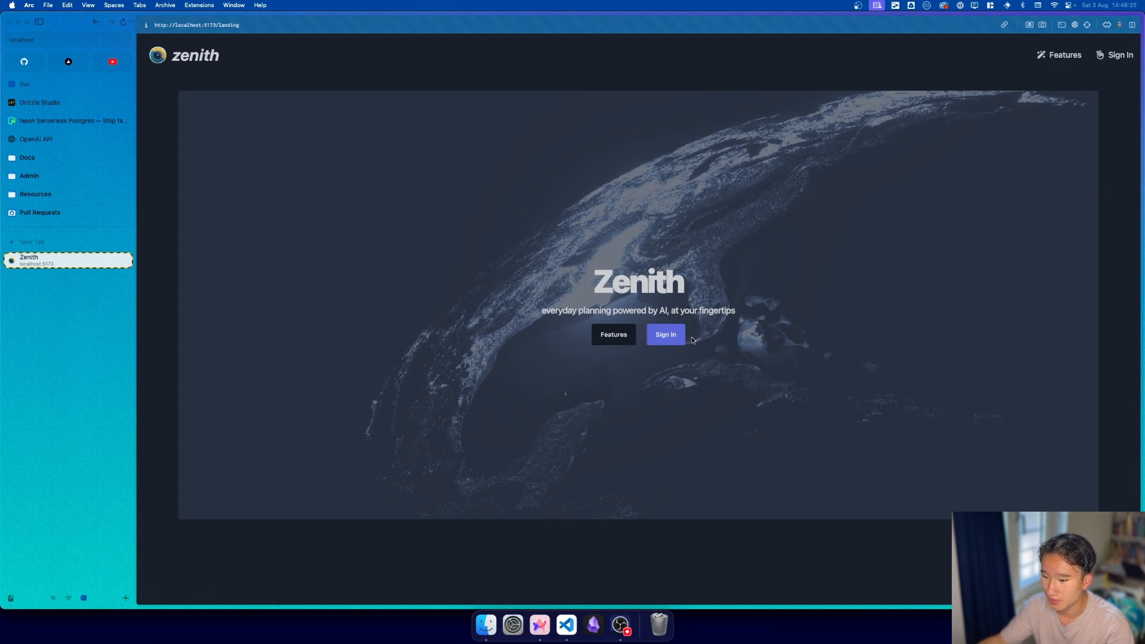
left_click(665, 334)
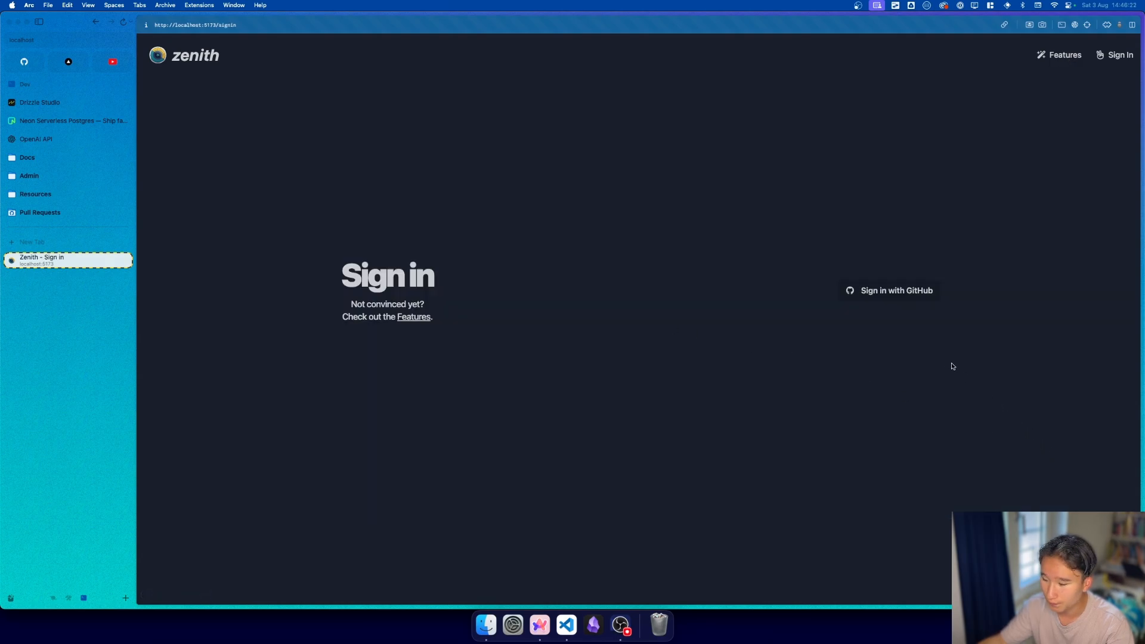
left_click(889, 290)
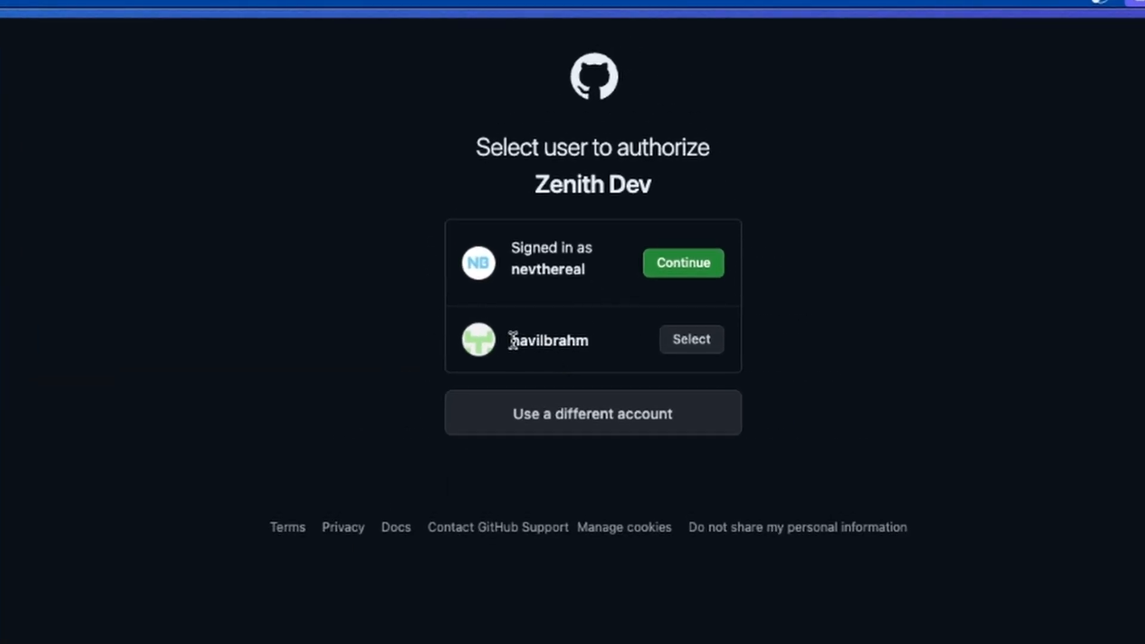
left_click(681, 263)
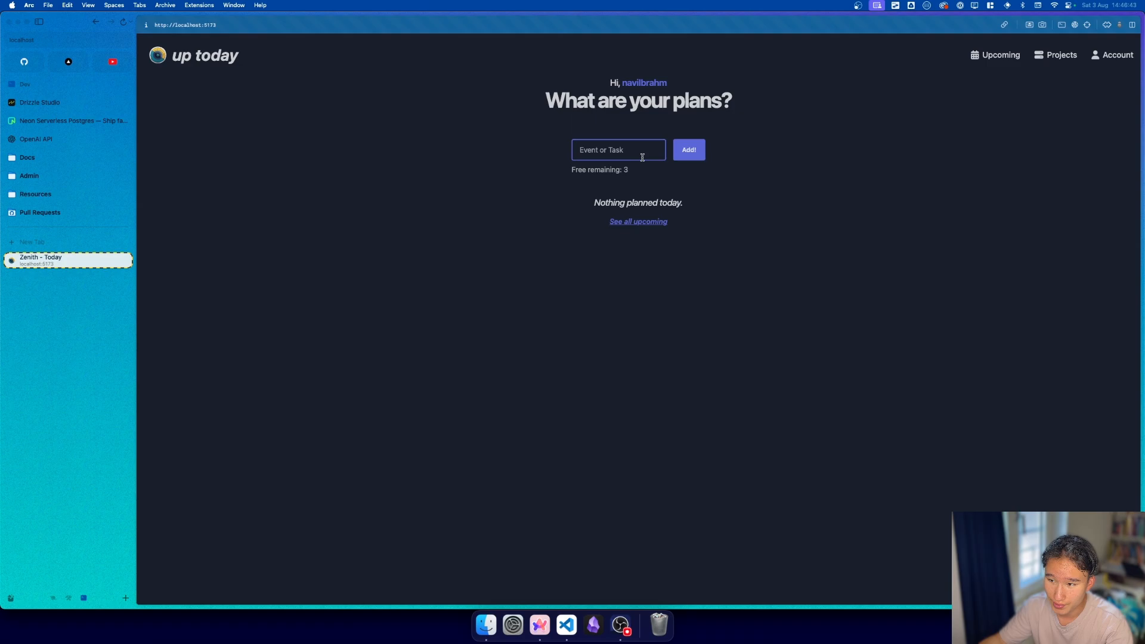
mouse_move(510, 157)
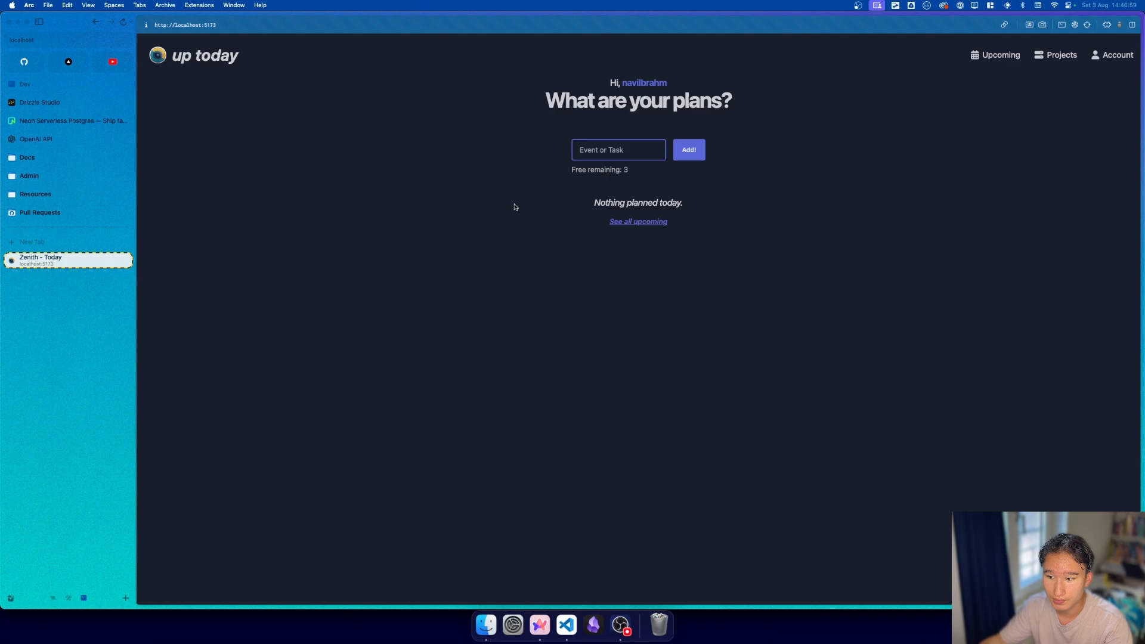
mouse_move(187, 285)
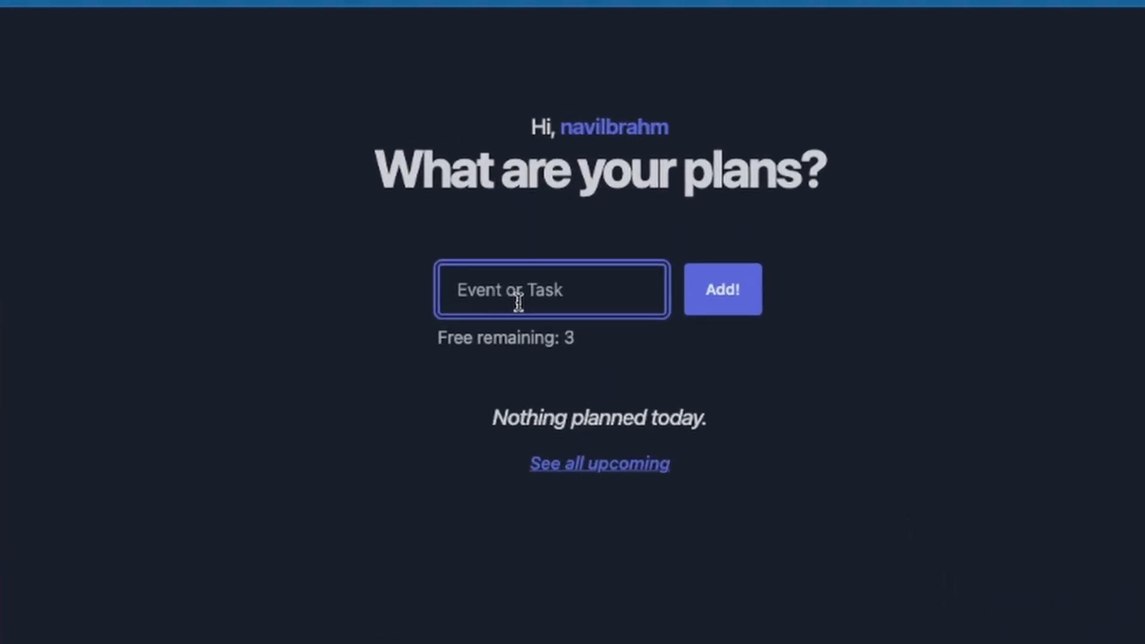
Enter 'dinner with mr. drizzle' as a new event and submit it to today's planner
type("dinner with")
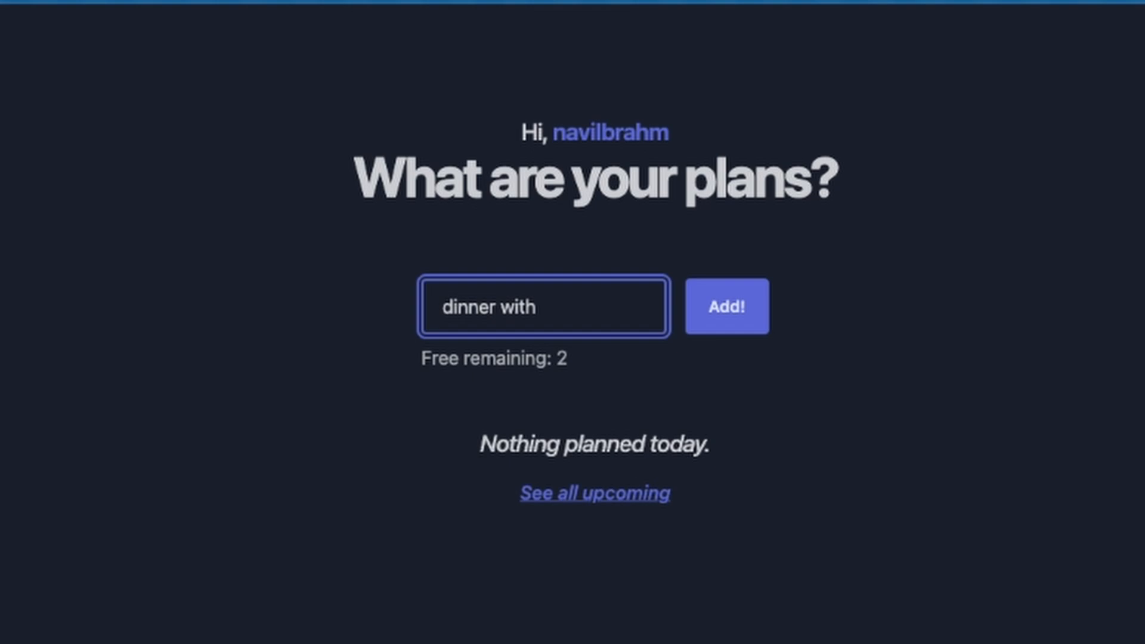
type("mr. drizzle")
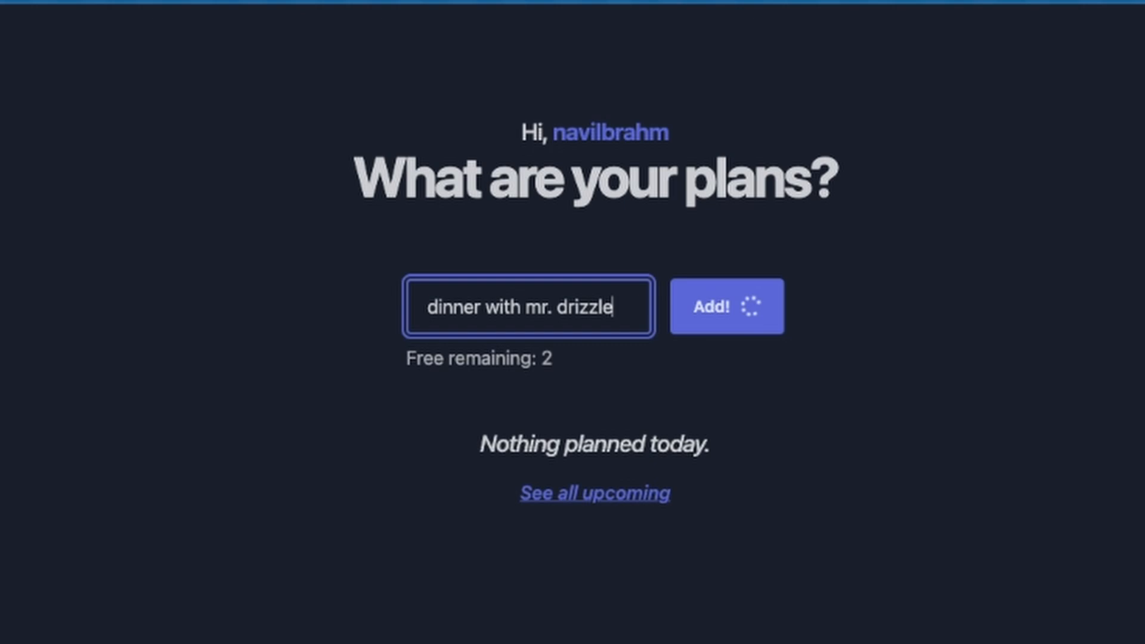
left_click(727, 307)
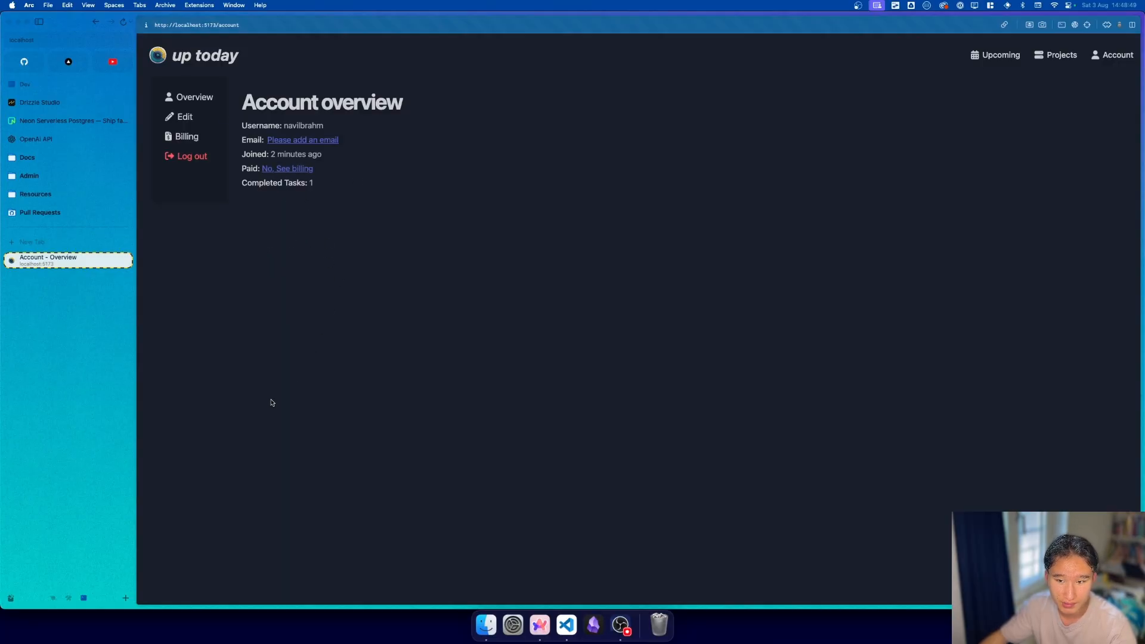
mouse_move(256, 393)
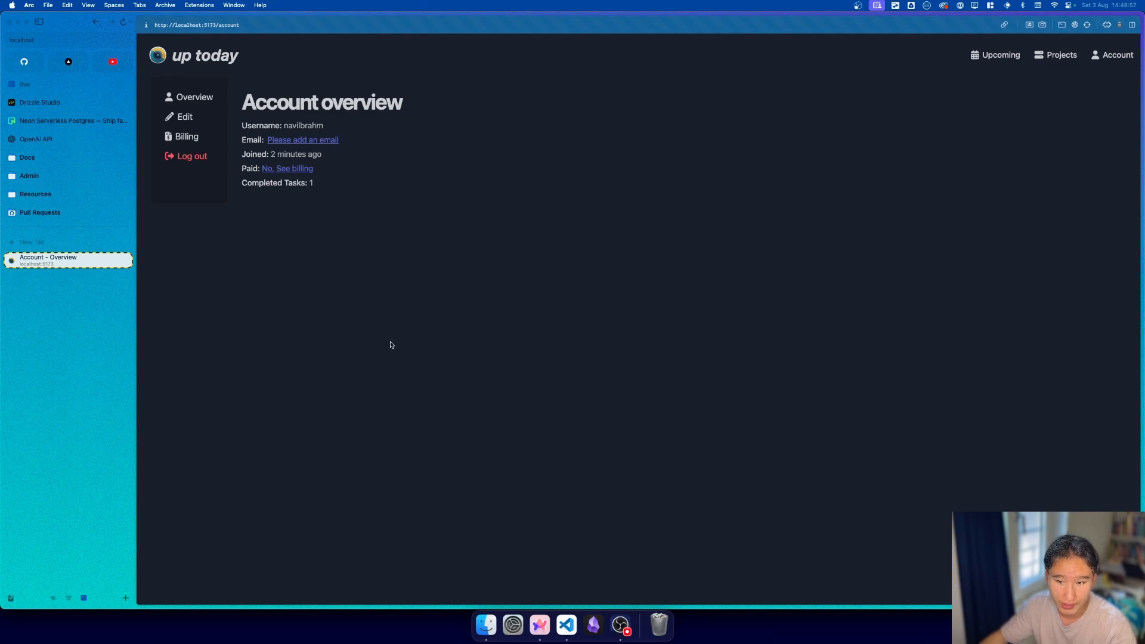
mouse_move(350, 449)
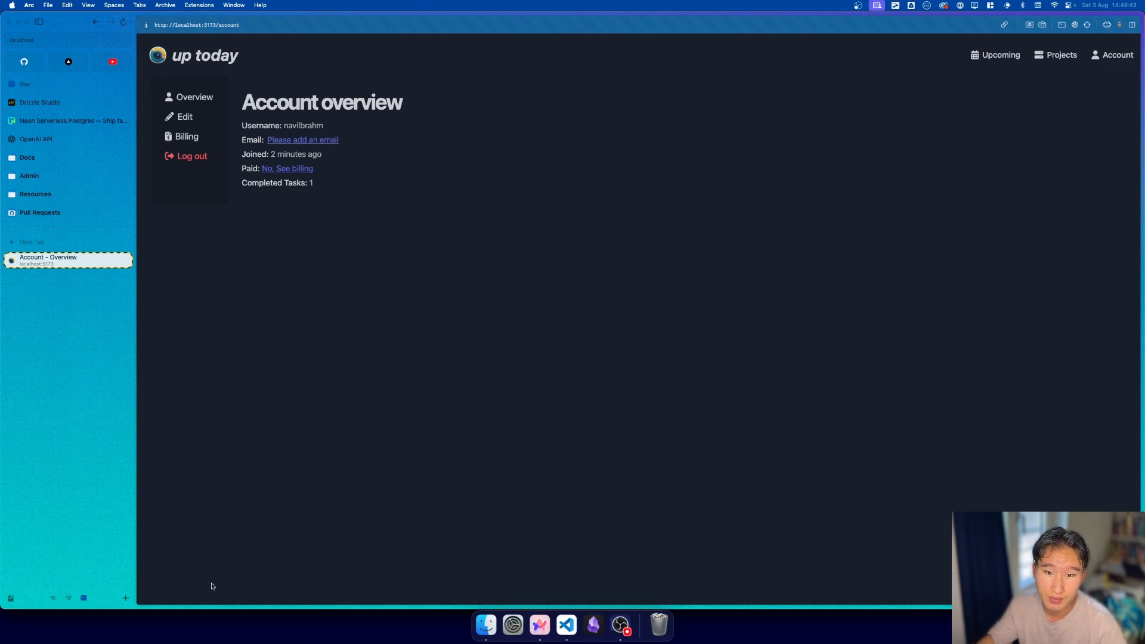
mouse_move(436, 531)
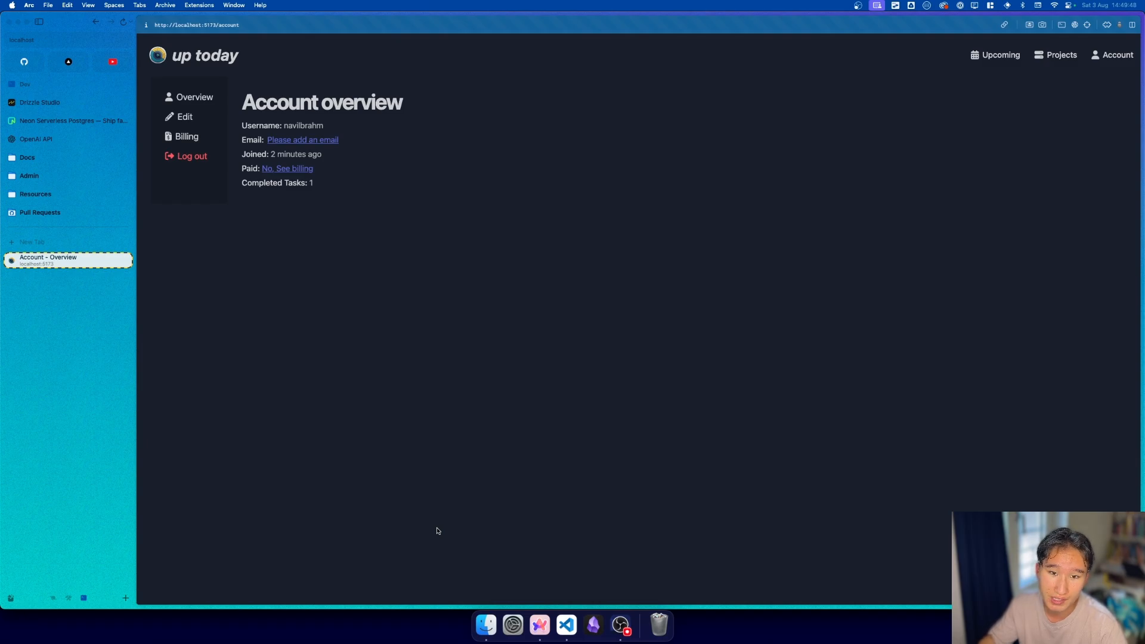
mouse_move(211, 470)
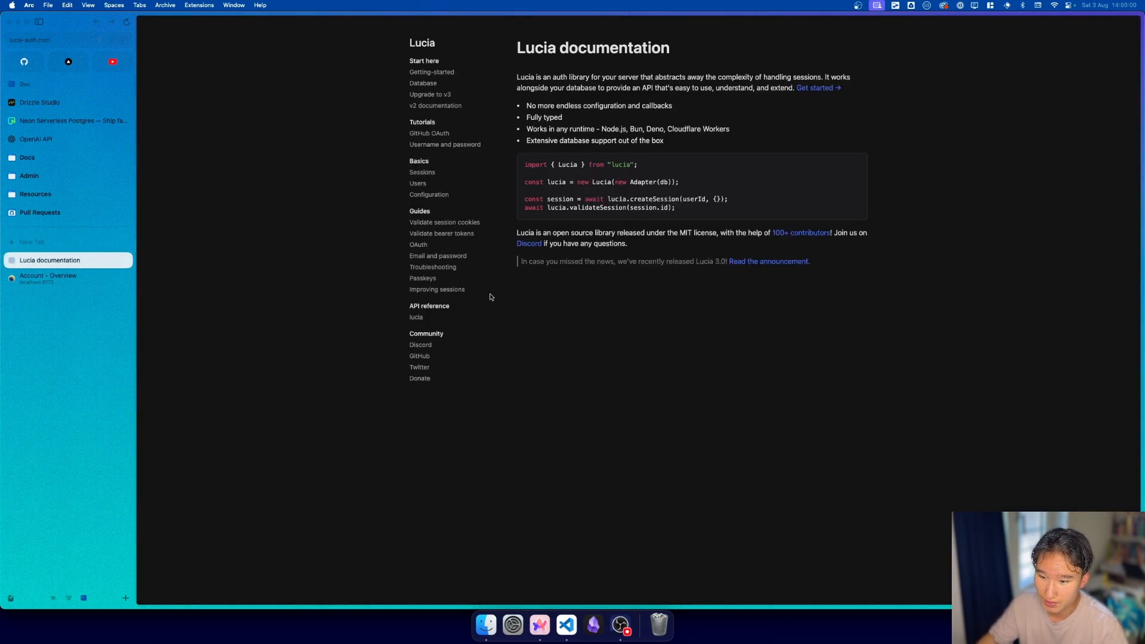
Navigate from the Email and password guide to the Email verification codes guide and read through it
left_click(438, 256)
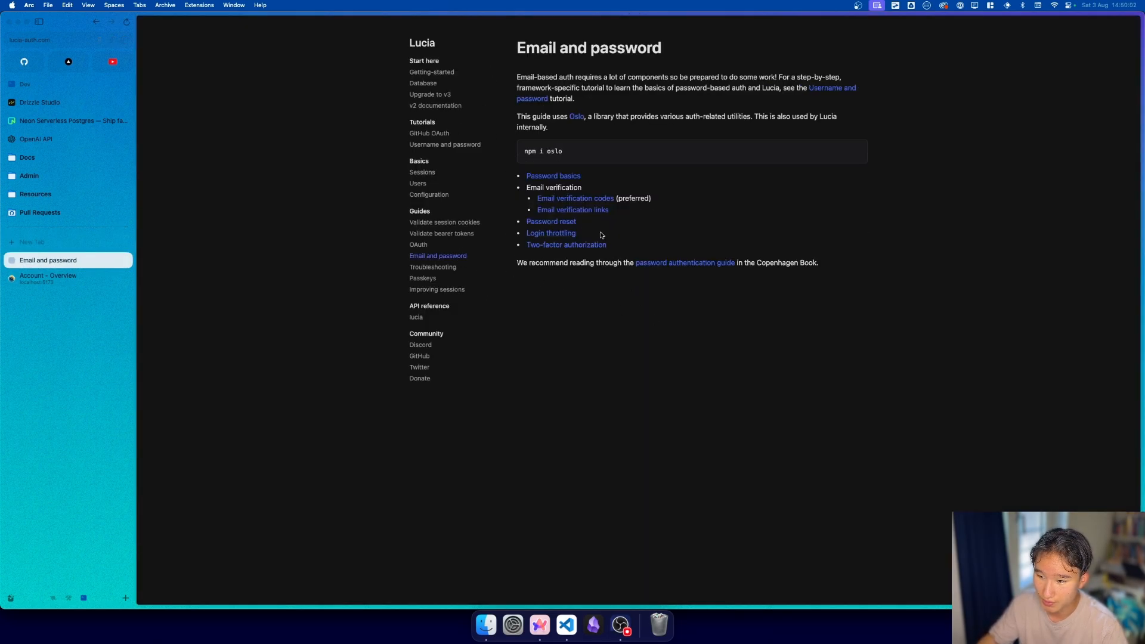
left_click(575, 198)
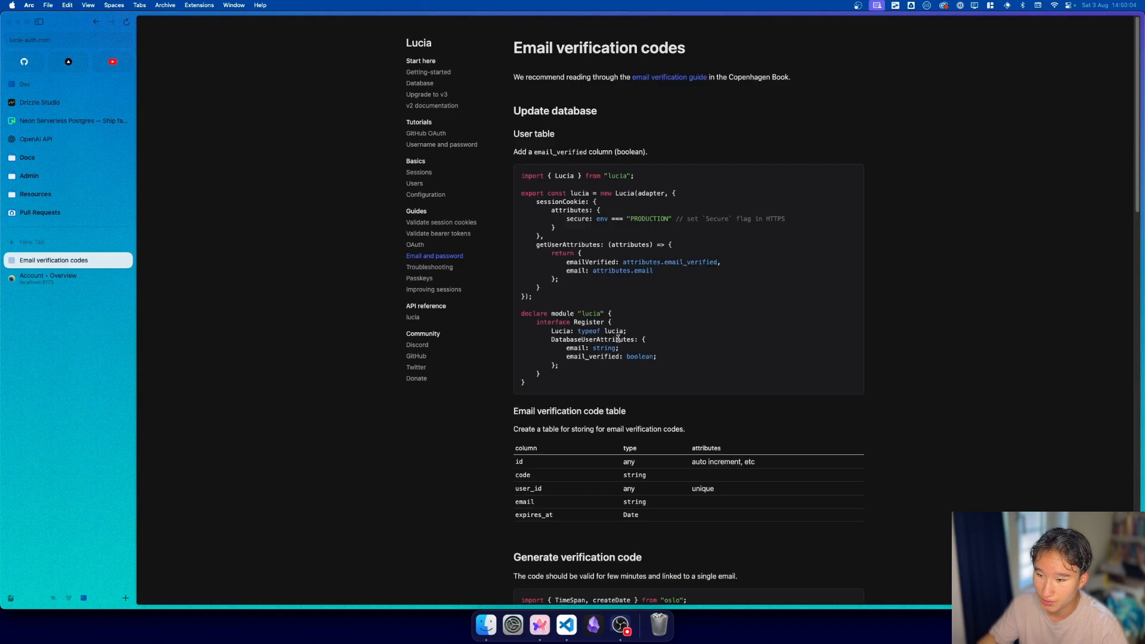
scroll("down", 3)
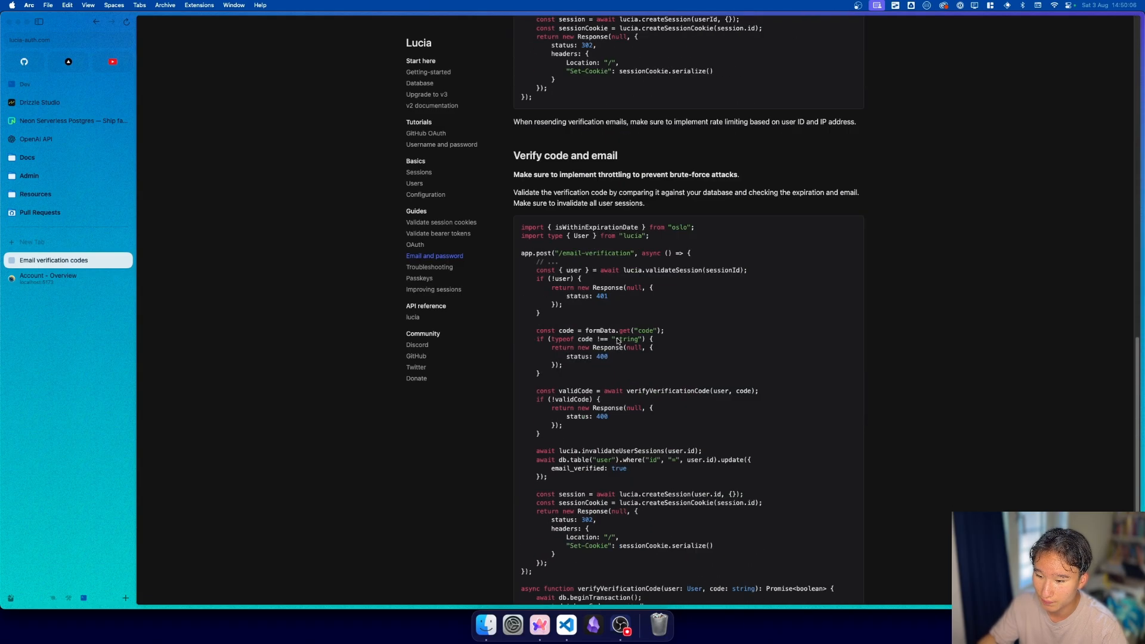
scroll("down", 3)
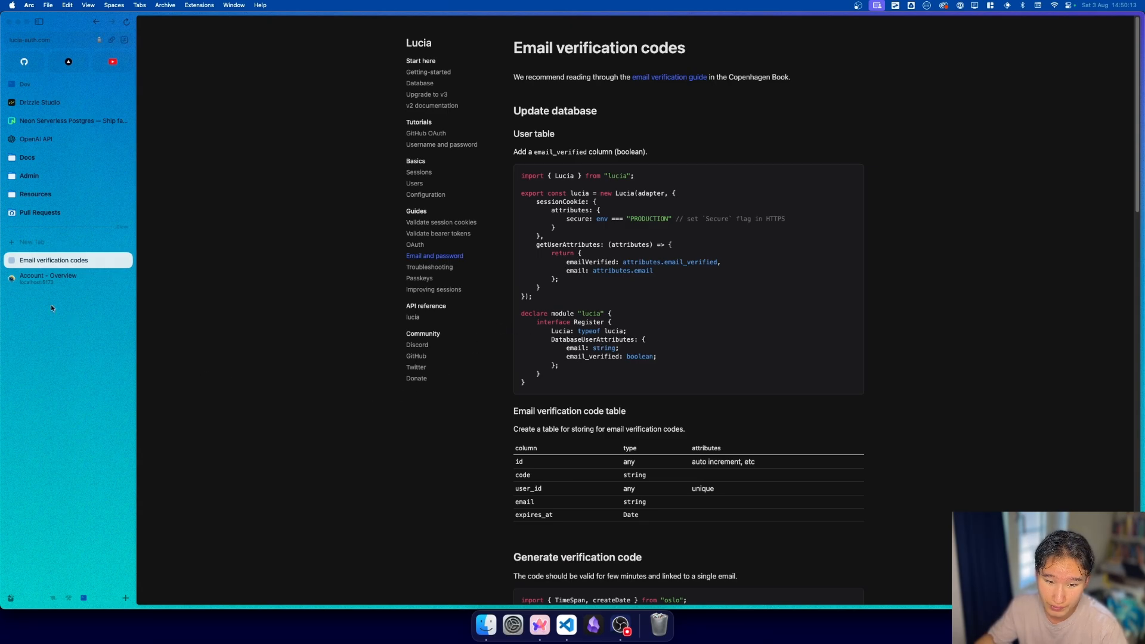
From the account overview, add an email address and bring up the resulting verification email
left_click(47, 260)
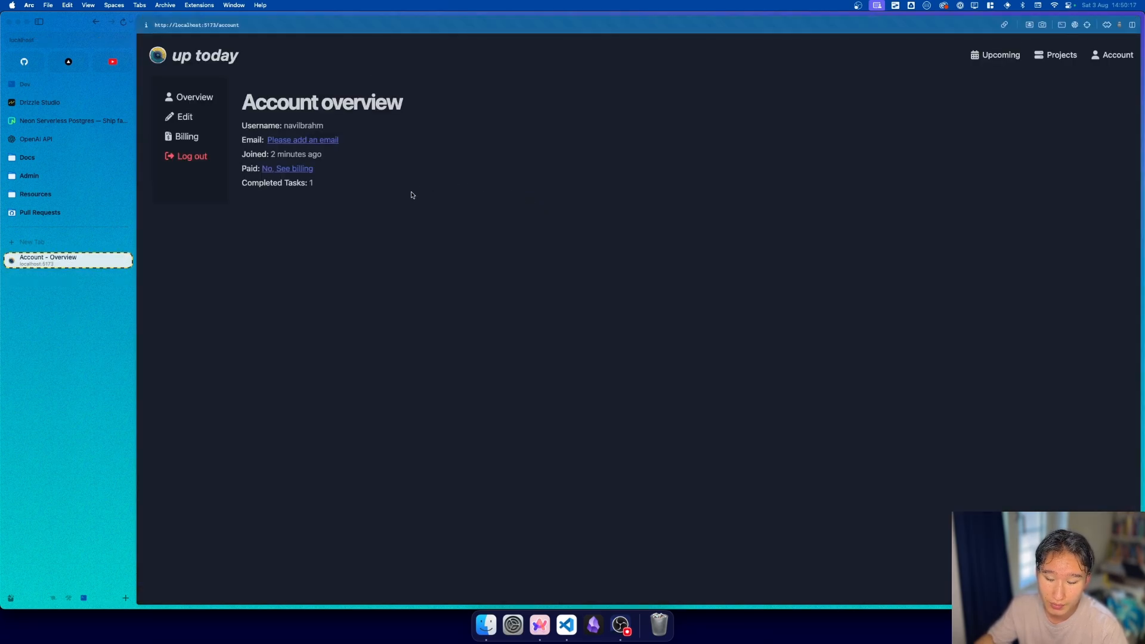
mouse_move(265, 250)
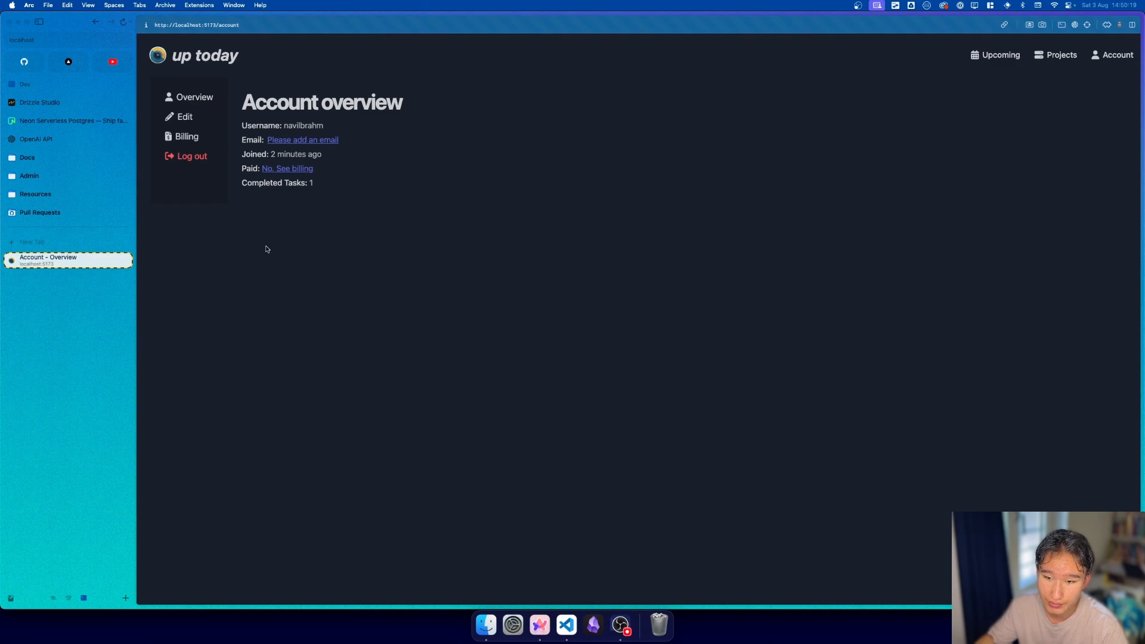
mouse_move(246, 145)
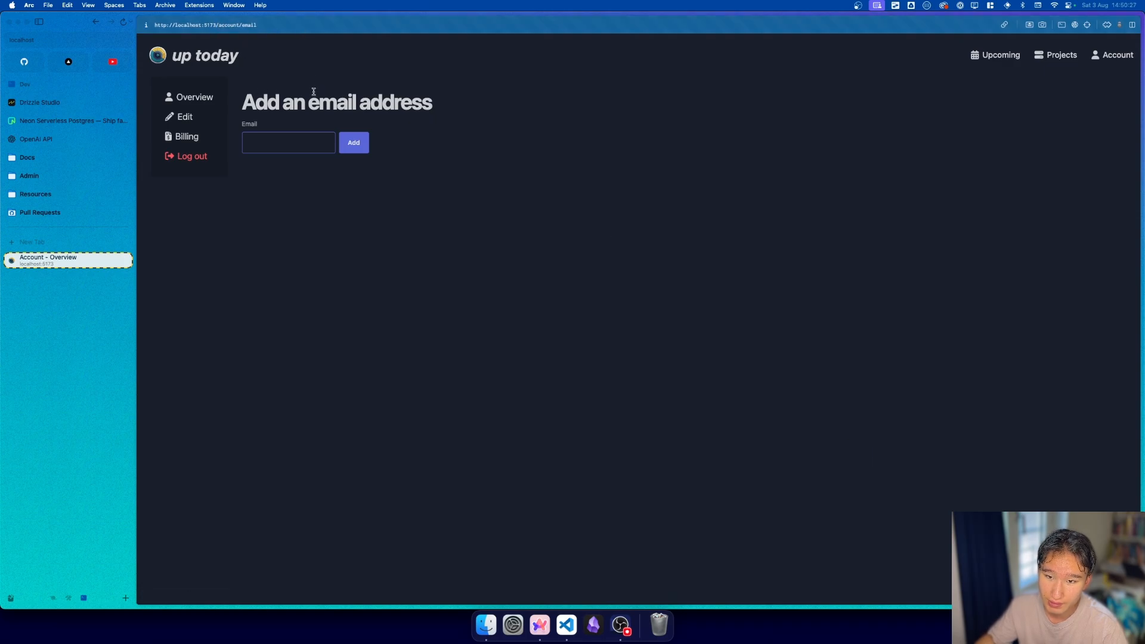
left_click(287, 142)
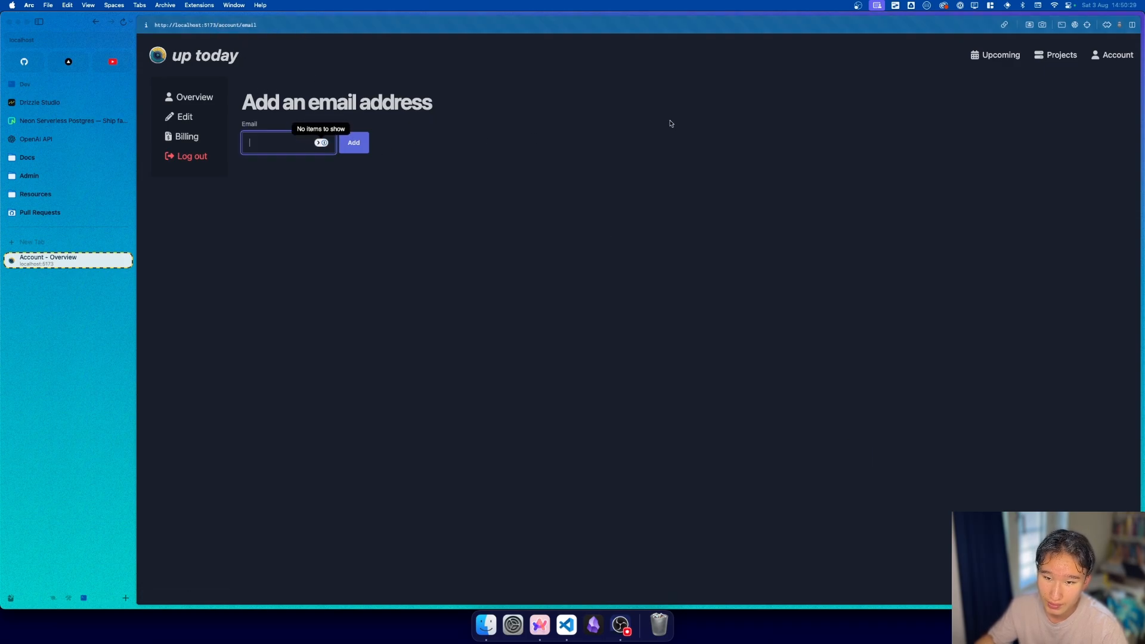
mouse_move(728, 116)
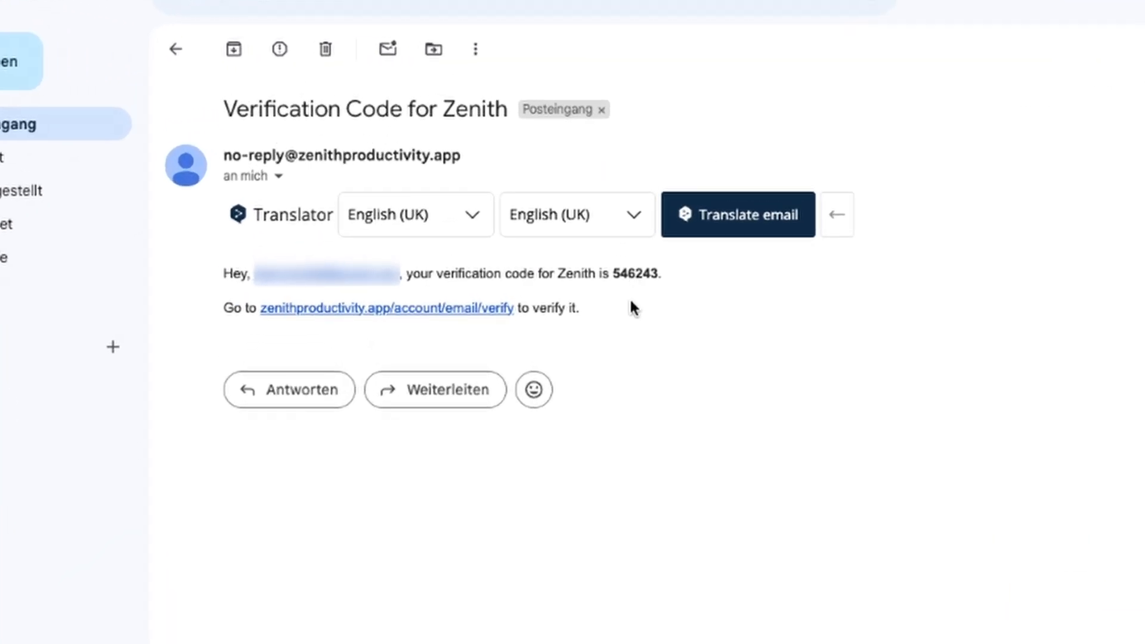
double_click(636, 274)
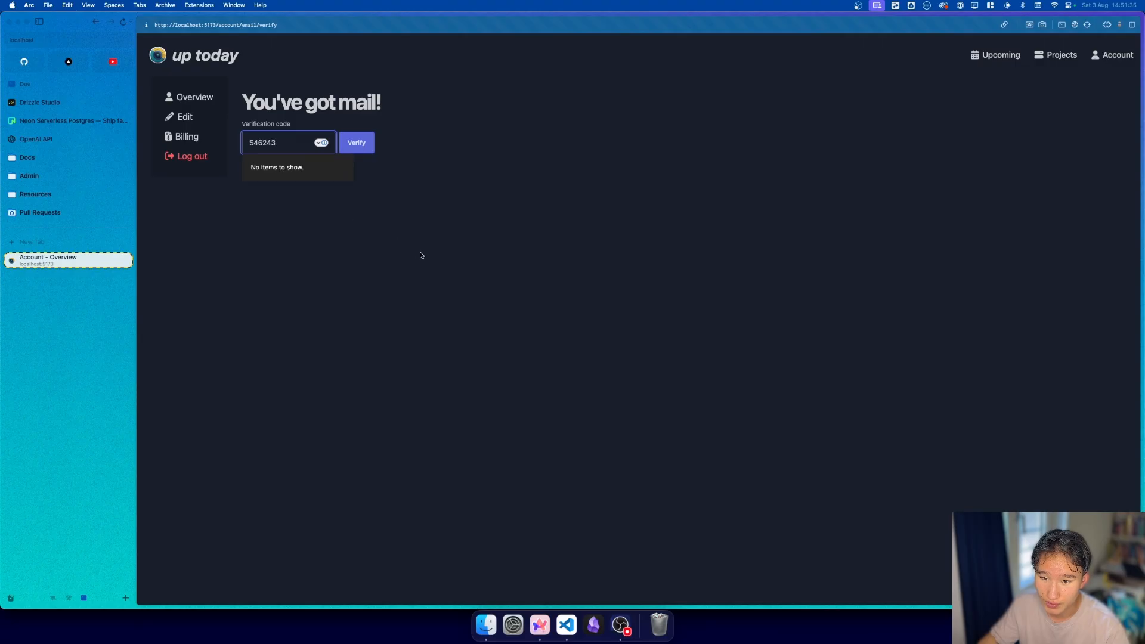
Submit the entered six-digit code and get the 'Wrong code' error
left_click(356, 142)
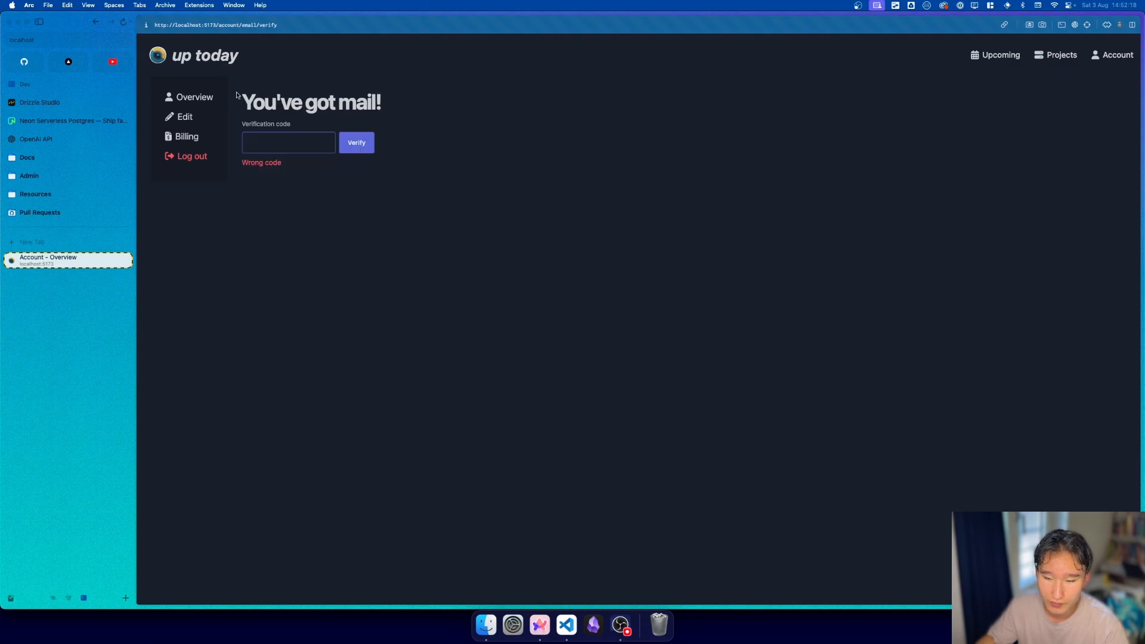
mouse_move(194, 96)
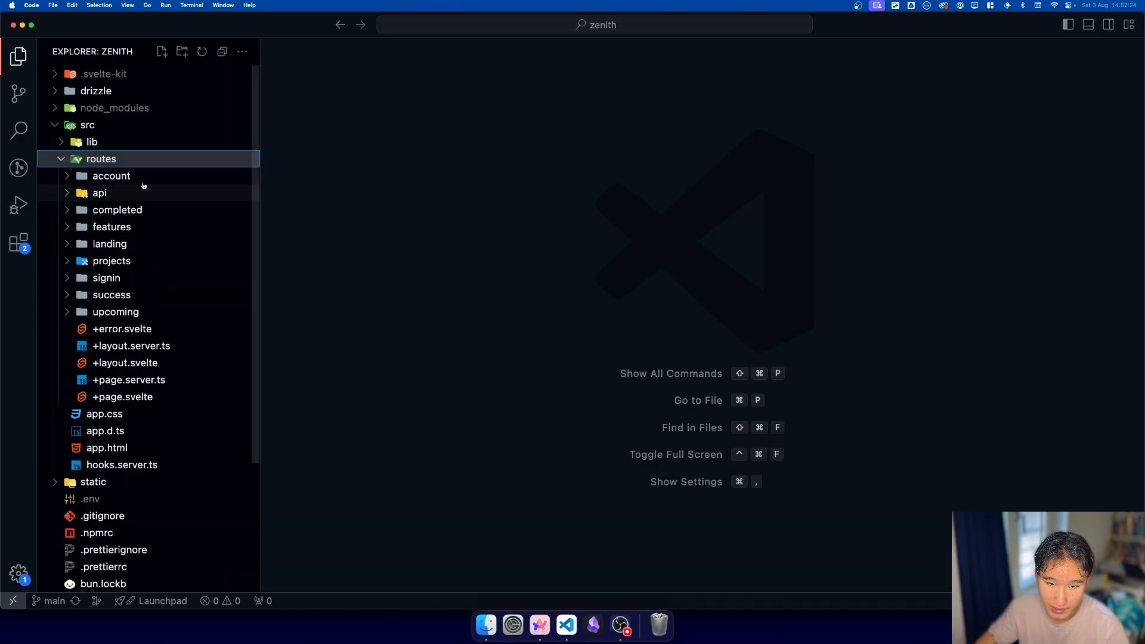
Expand src/routes/account/email, review +page.svelte, and switch to its +page.server.ts
left_click(111, 175)
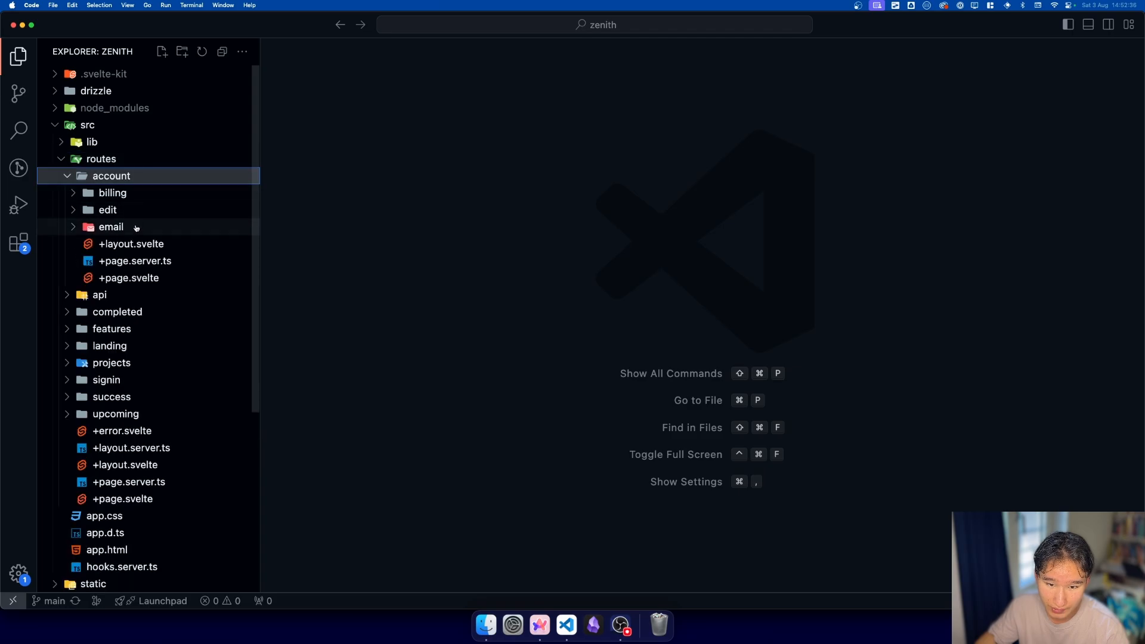
left_click(129, 278)
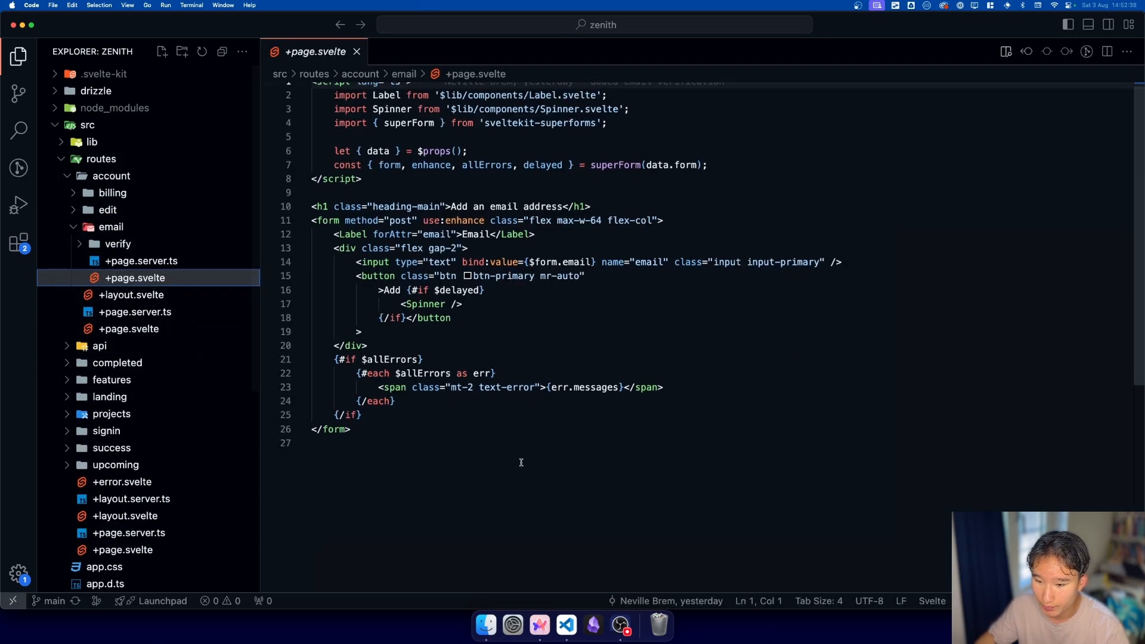
key("cmd+a")
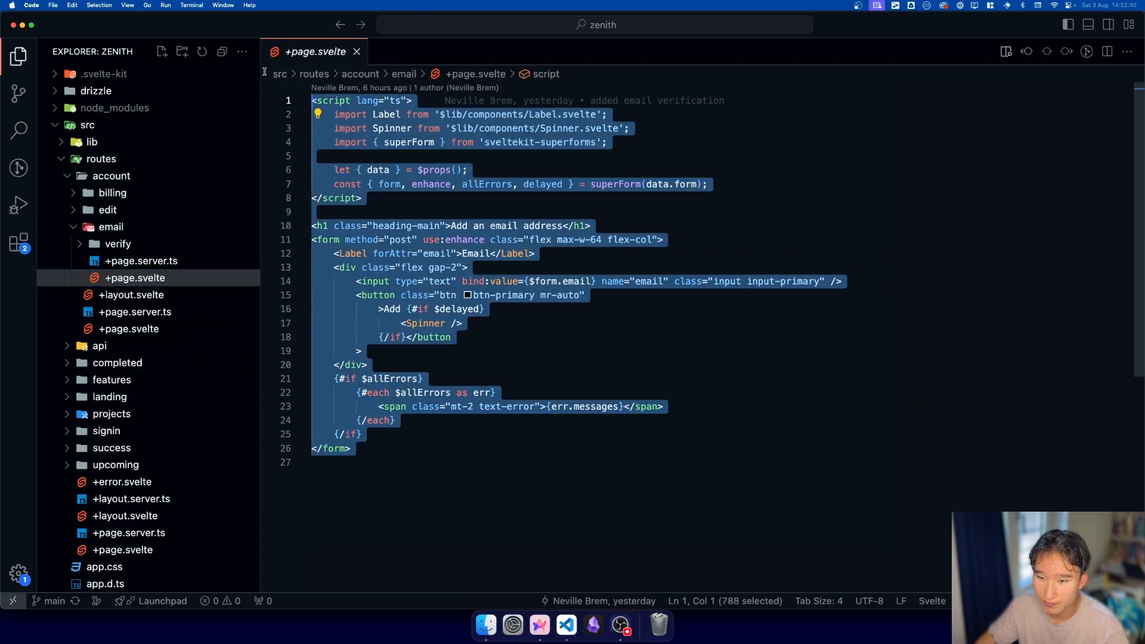
left_click(140, 261)
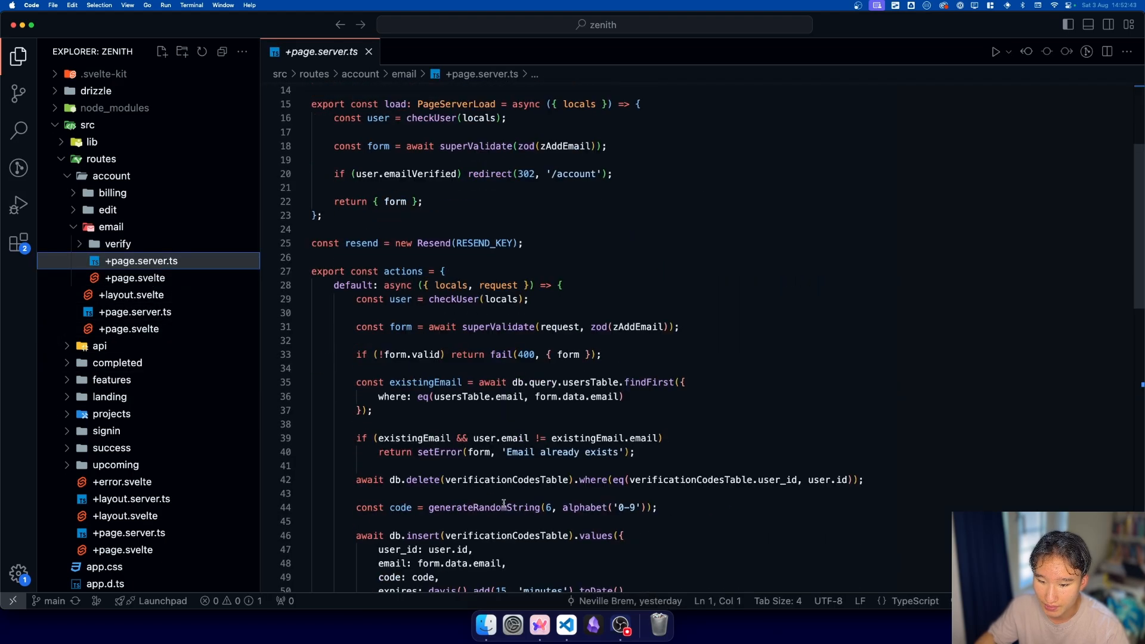
Walk through the server actions: the existing-email lookup, the verification codes table, and the Resend send call
scroll("down", 3)
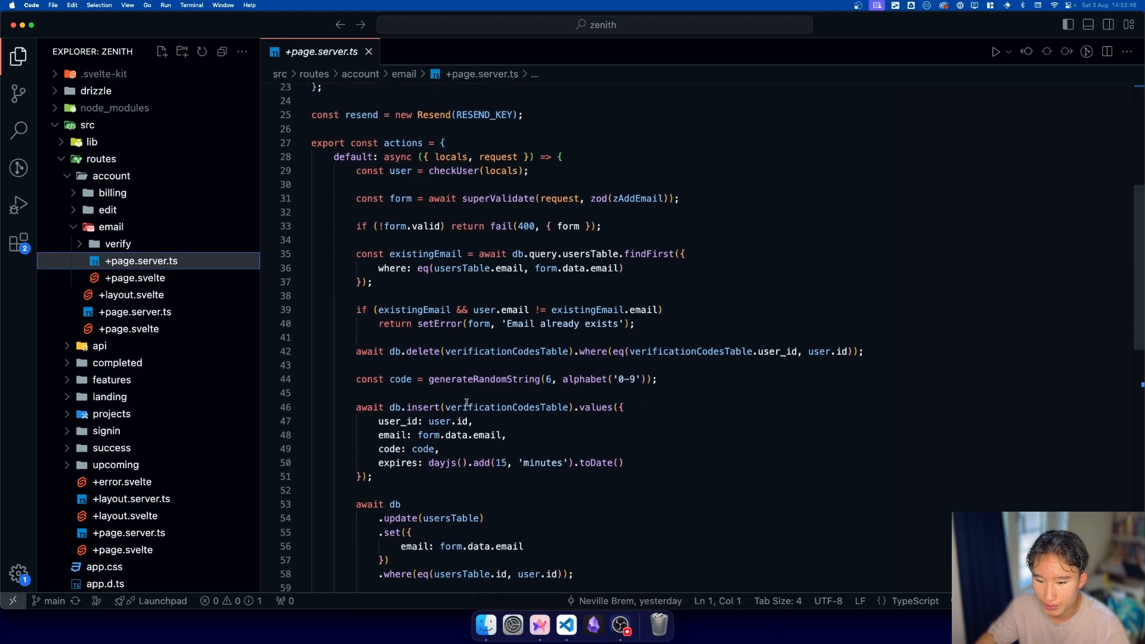
double_click(370, 184)
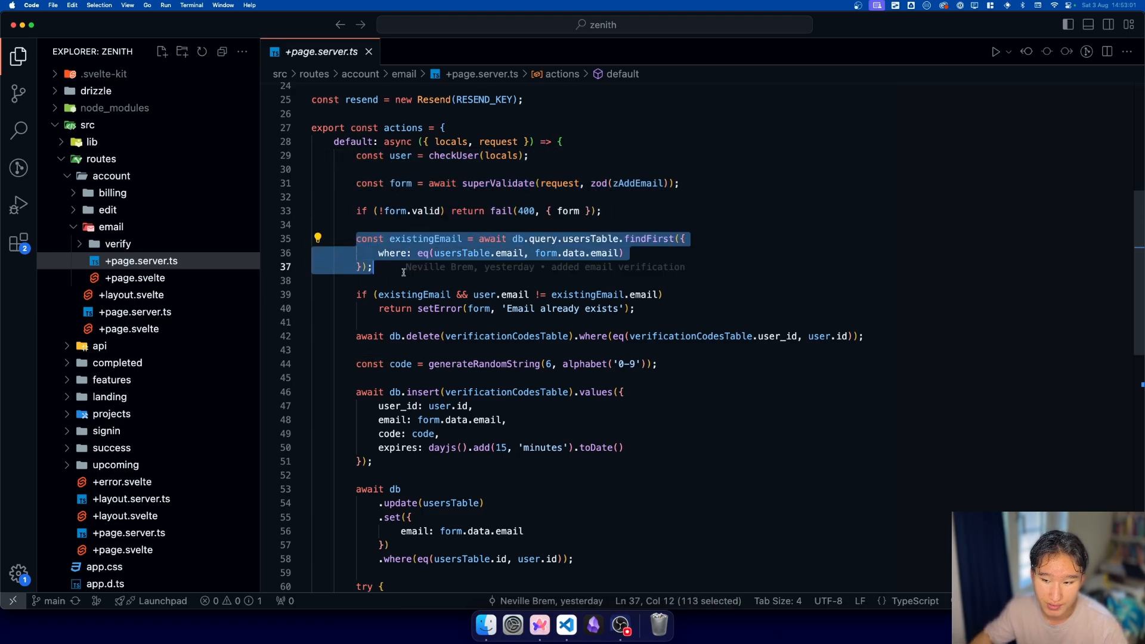
scroll("down", 3)
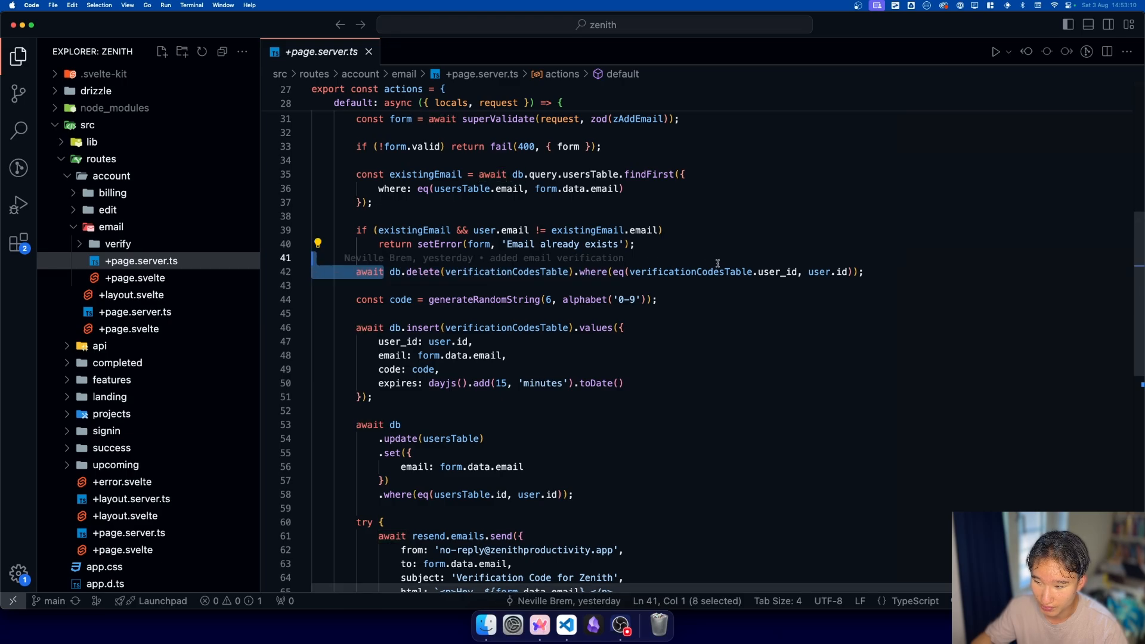
double_click(506, 272)
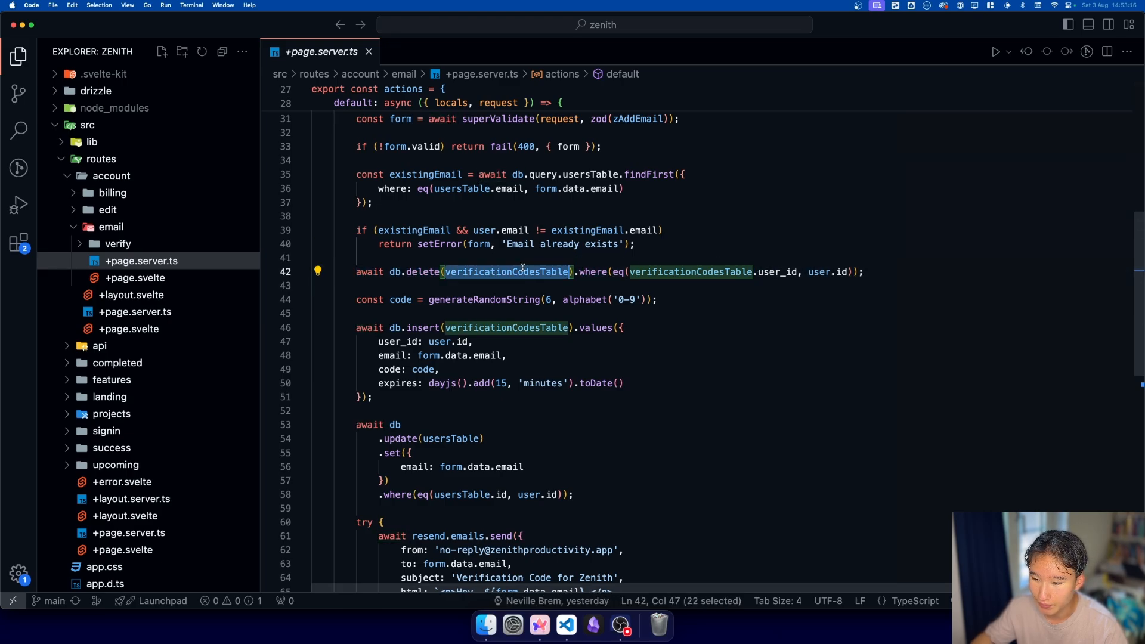
scroll("down", 3)
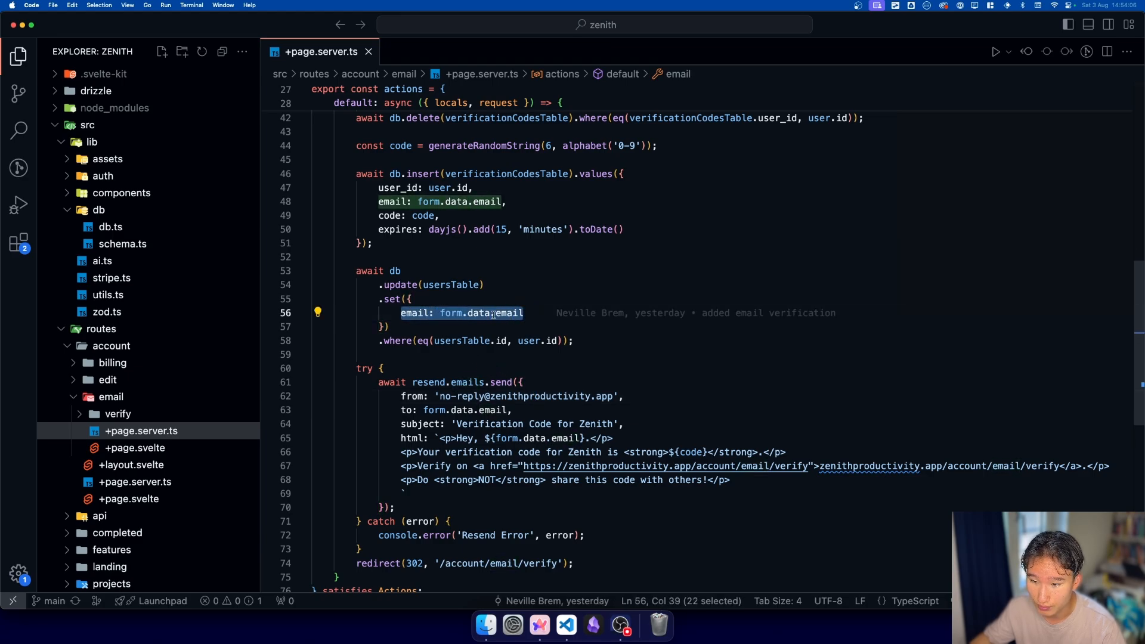
scroll("down", 3)
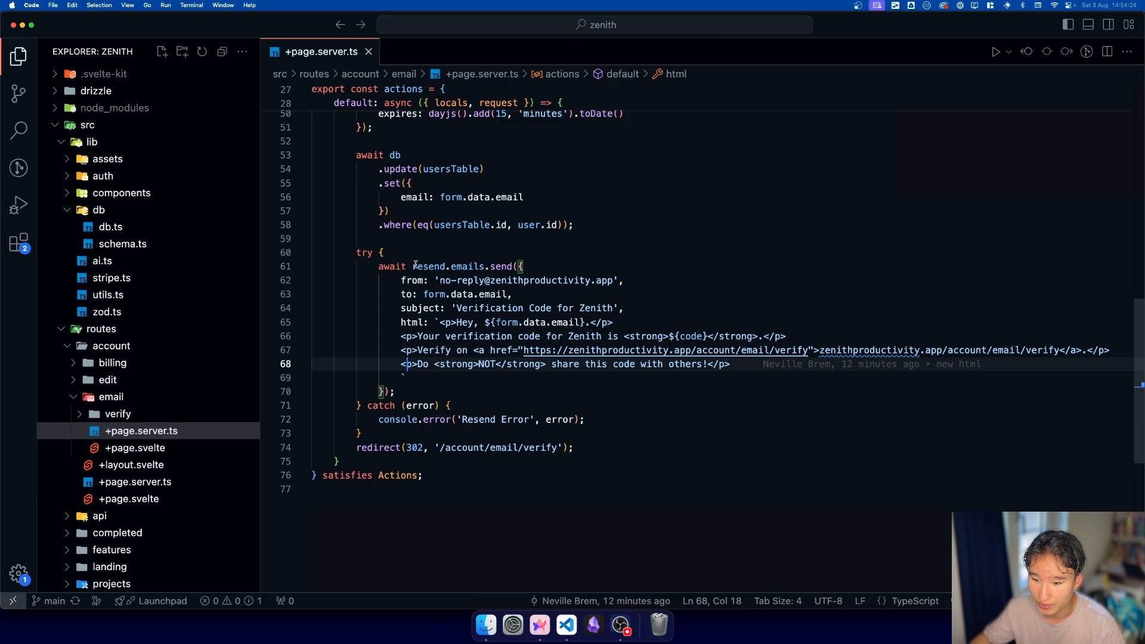
double_click(430, 266)
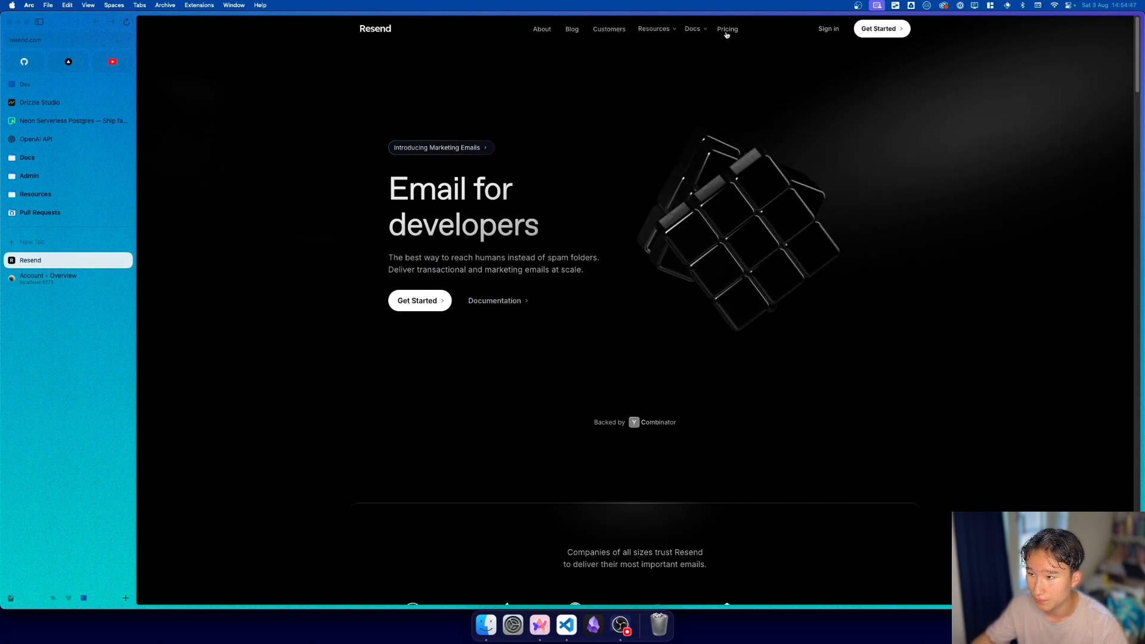
Switch to the browser showing the Resend email service homepage
left_click(728, 28)
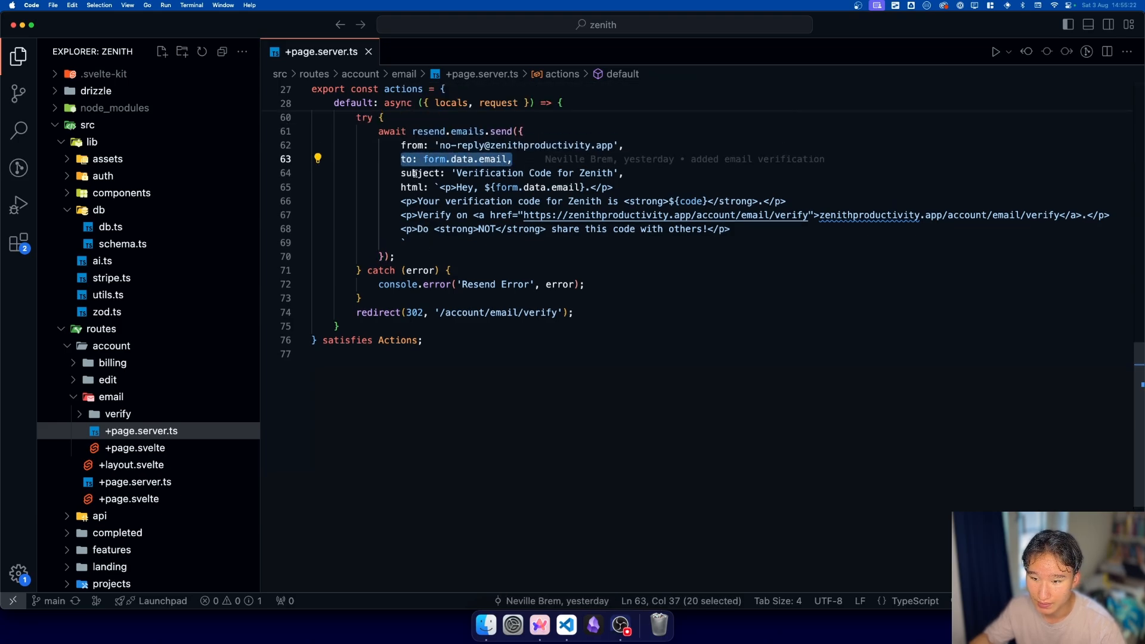
Highlight the 'to' line, undo a stray edit, and move on to verify/+page.server.ts
double_click(489, 173)
type("t")
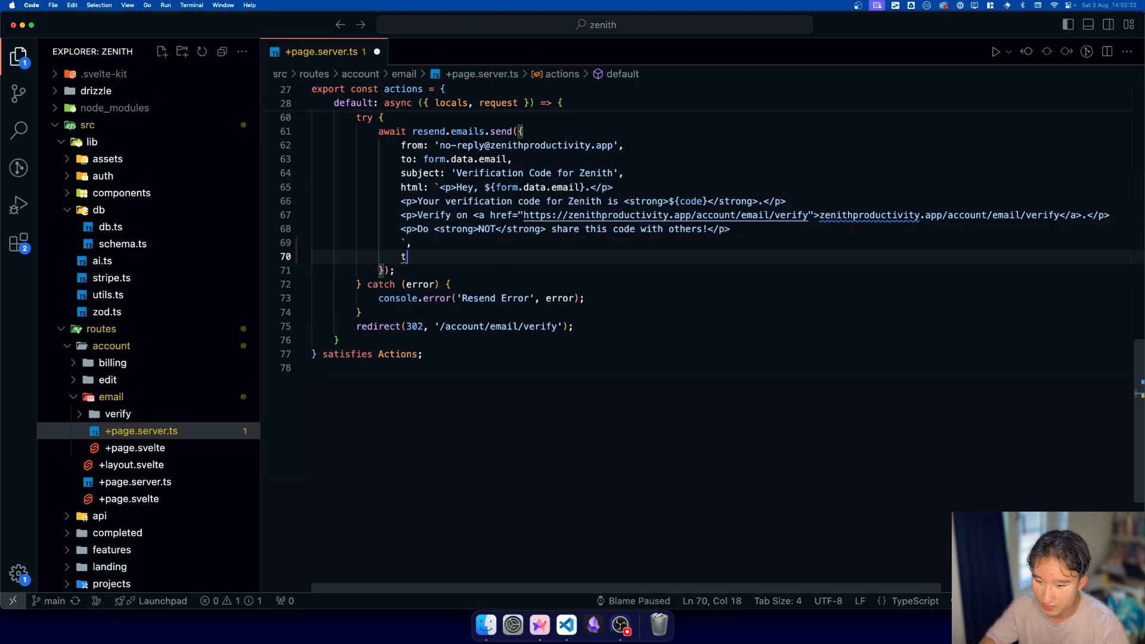
type("re")
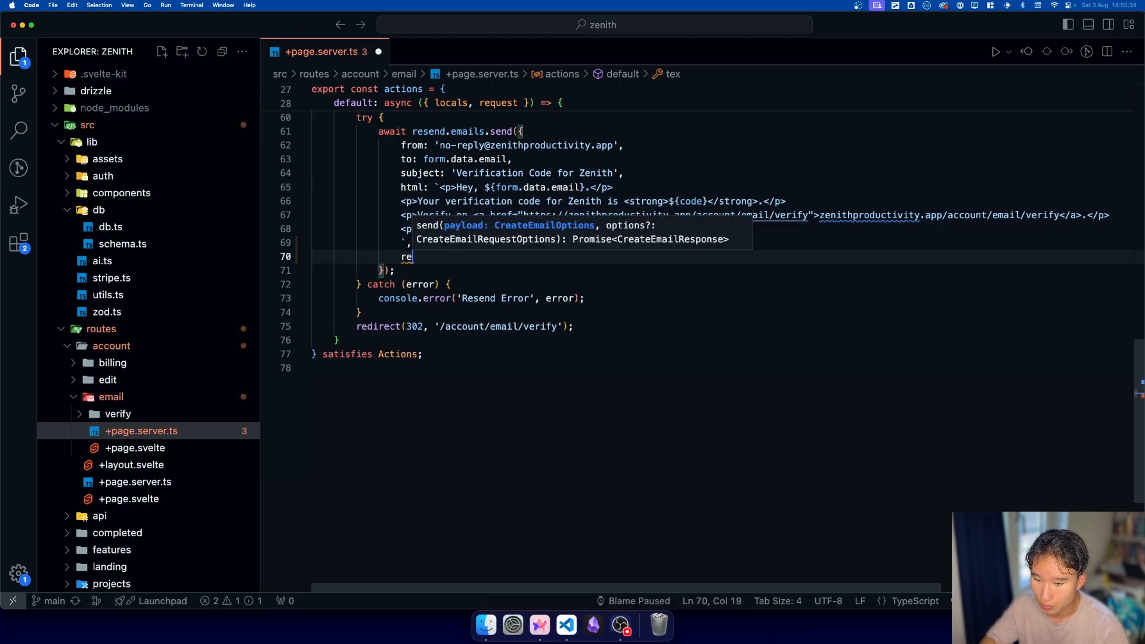
key("Backspace")
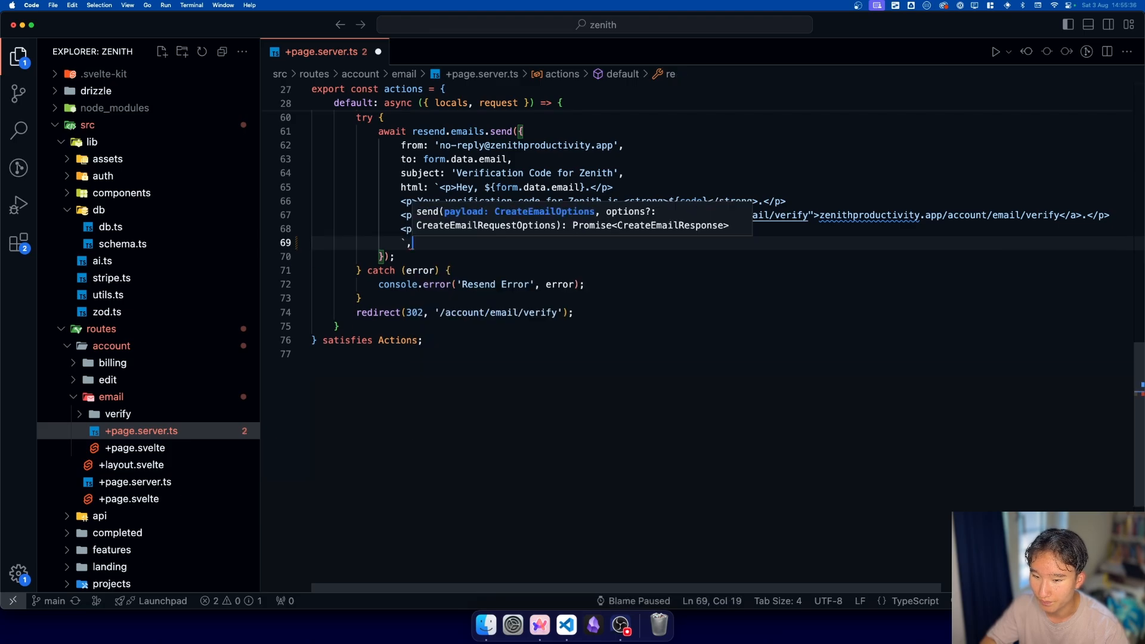
key("Backspace")
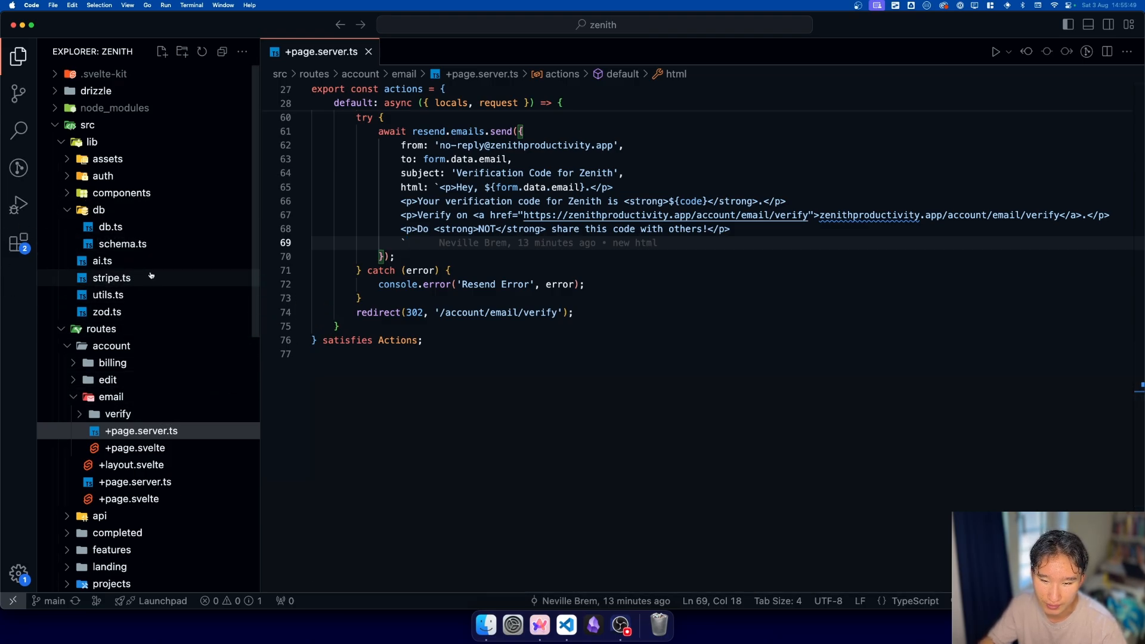
mouse_move(266, 386)
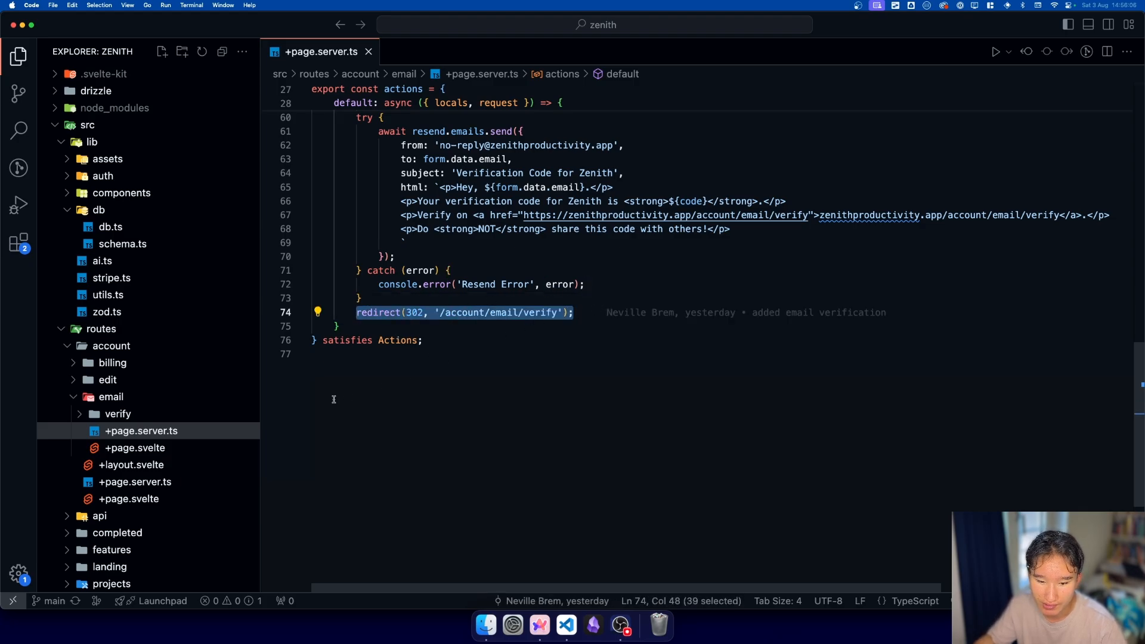
left_click(146, 430)
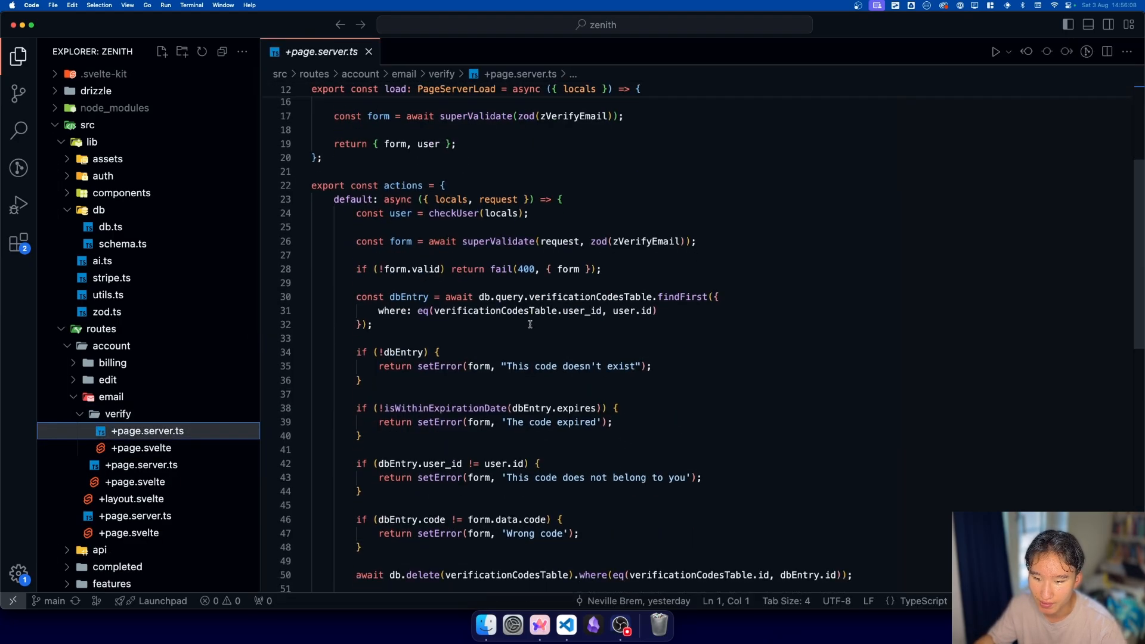
left_click(140, 448)
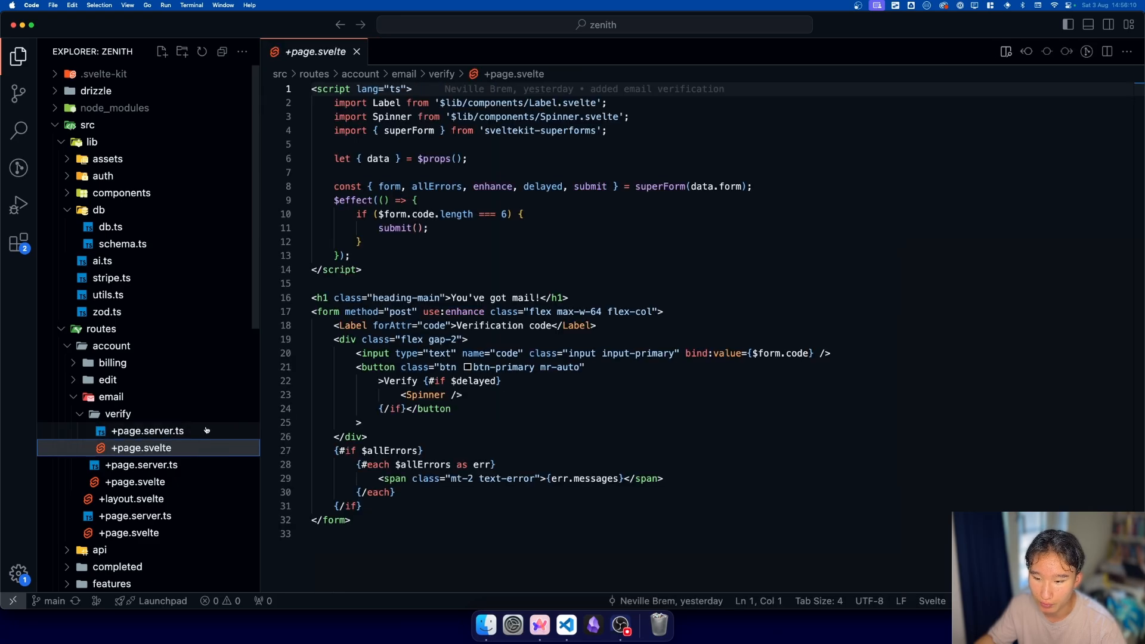
left_click(147, 431)
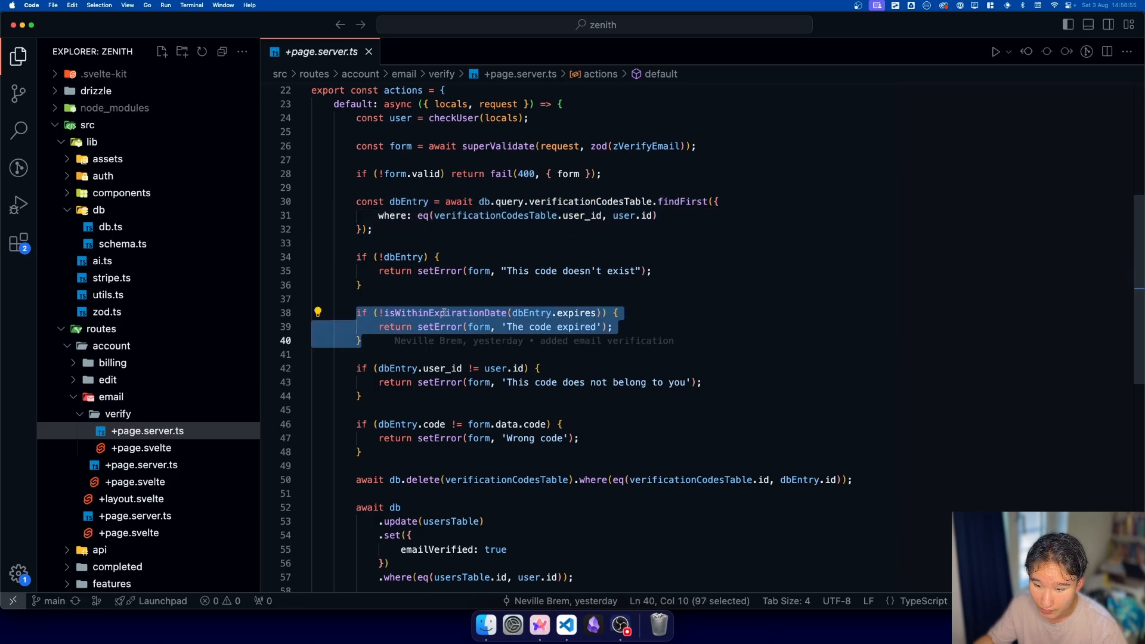
double_click(576, 313)
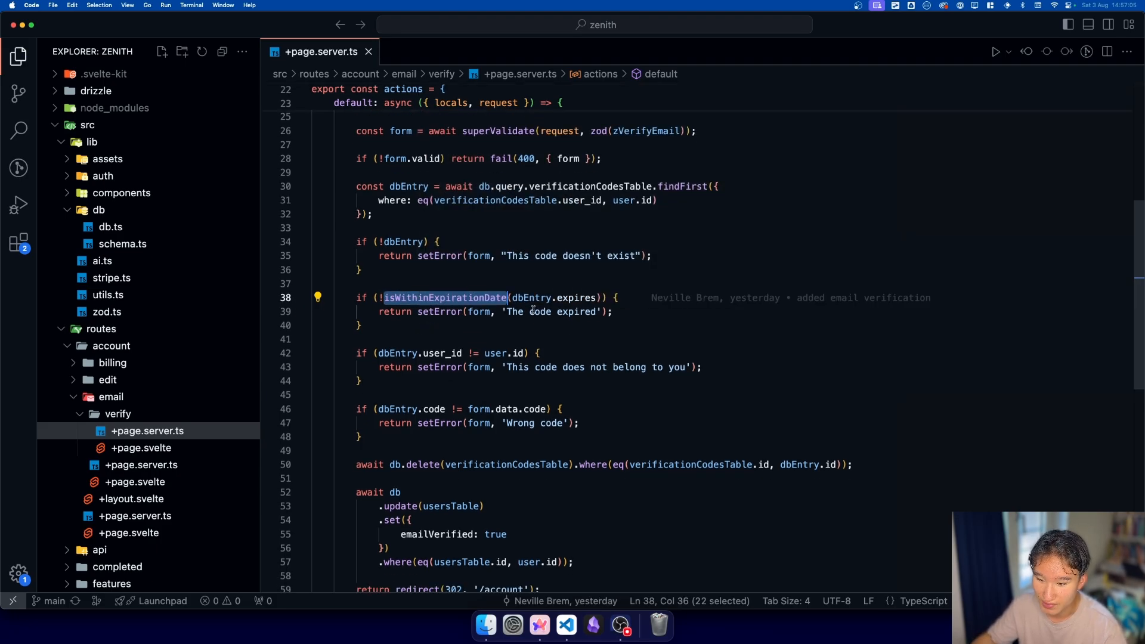
scroll("down", 3)
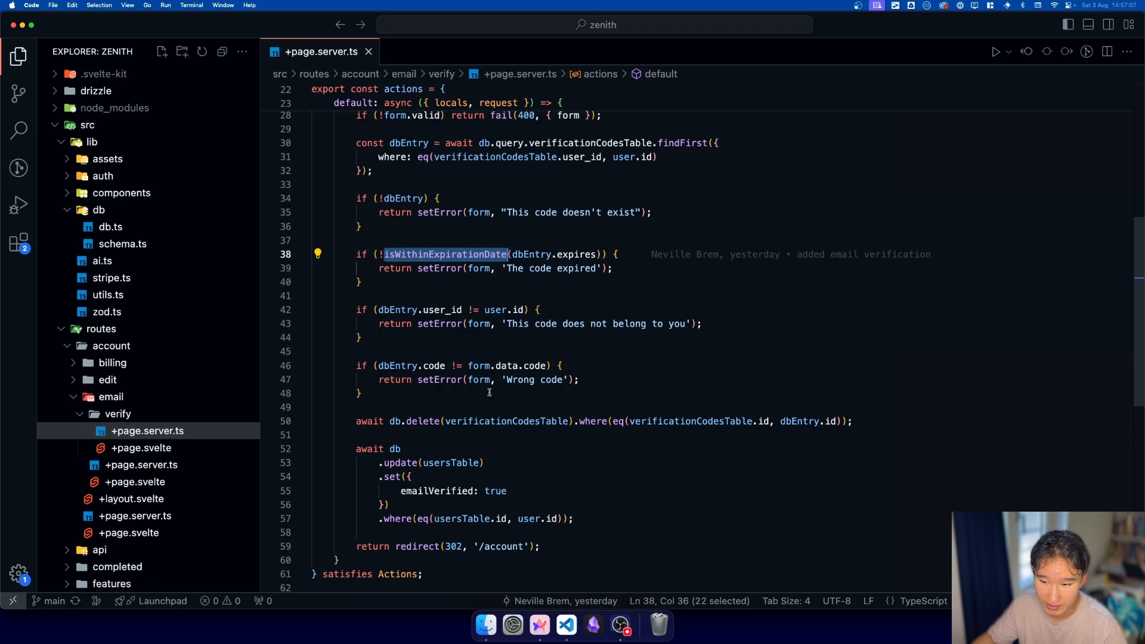